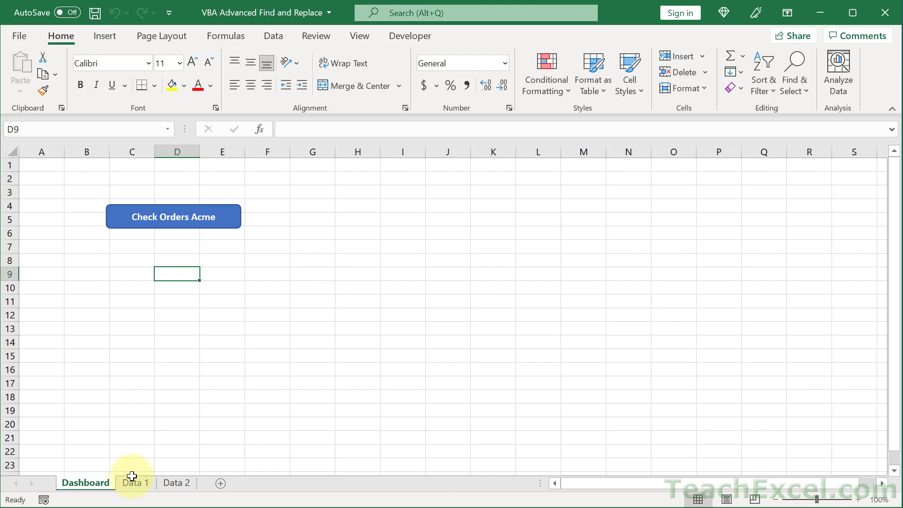
Browse the Data 1, Data 2 and Dashboard sheets, ending on the Data 1 sales table
left_click(135, 483)
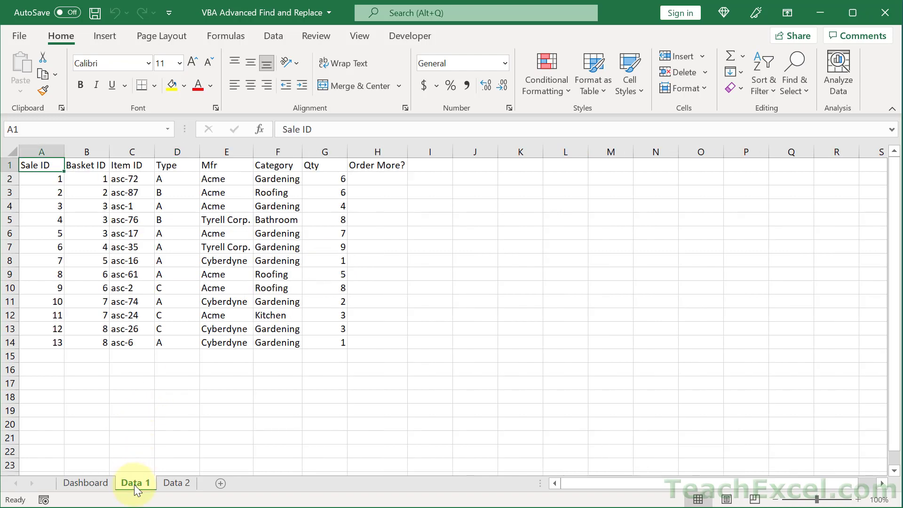
left_click(175, 483)
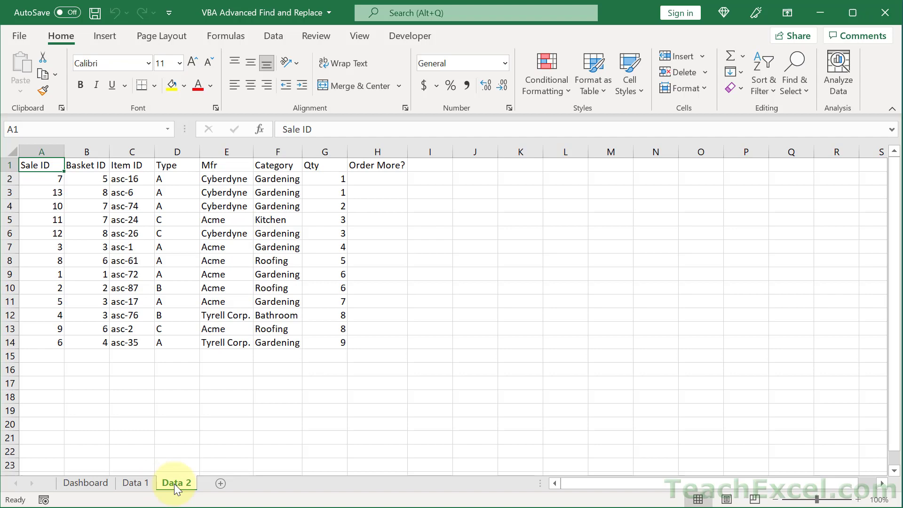
left_click(85, 482)
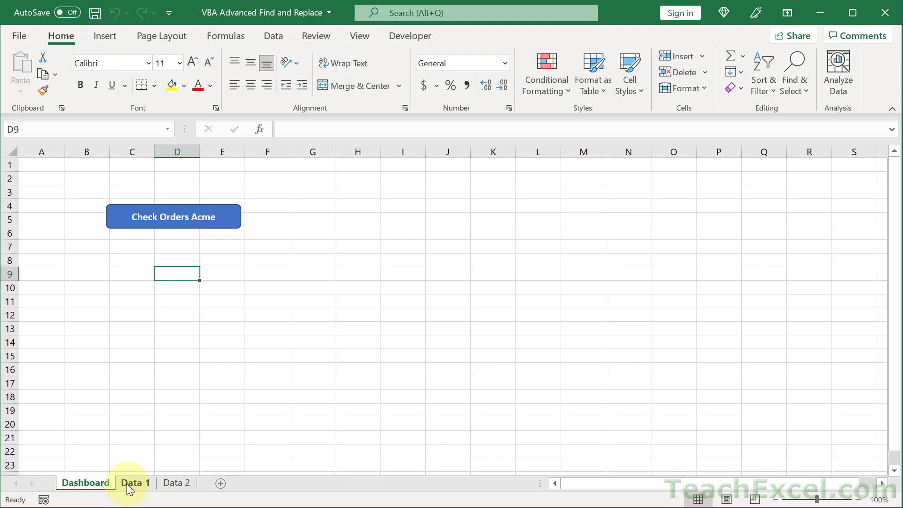
left_click(136, 482)
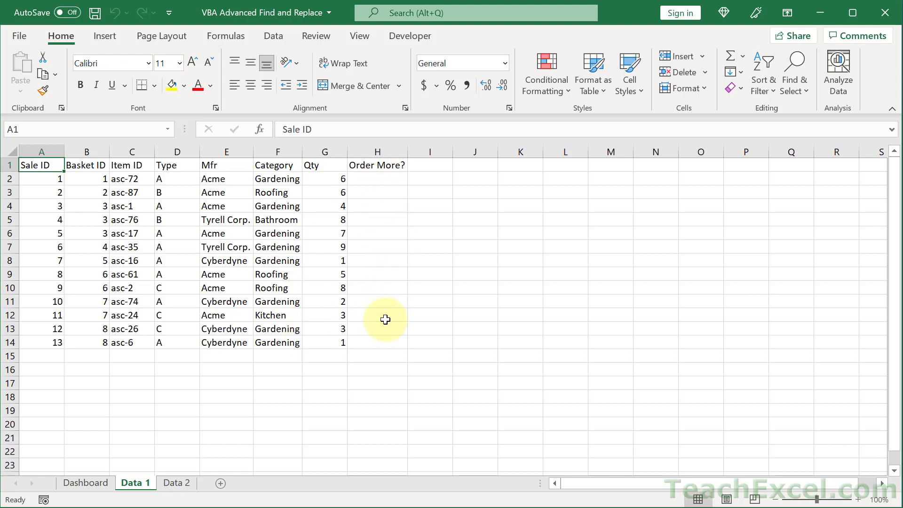
mouse_move(384, 336)
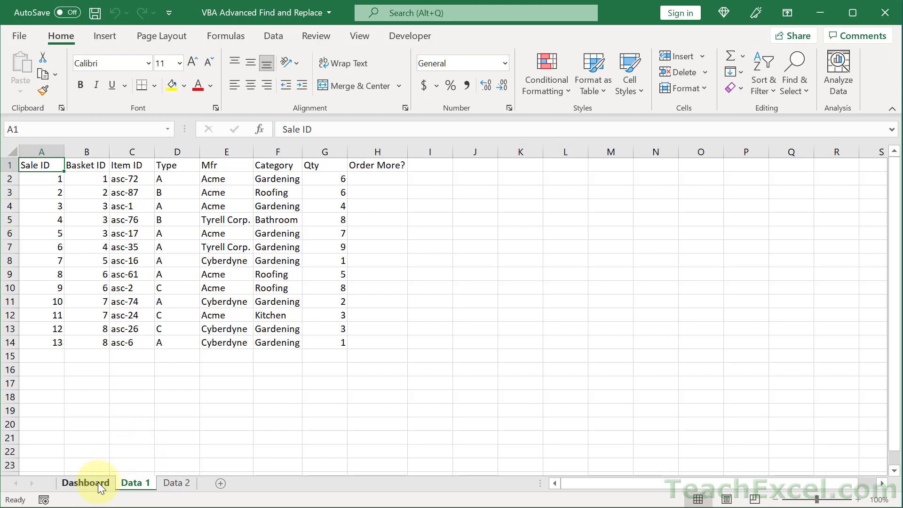
left_click(136, 482)
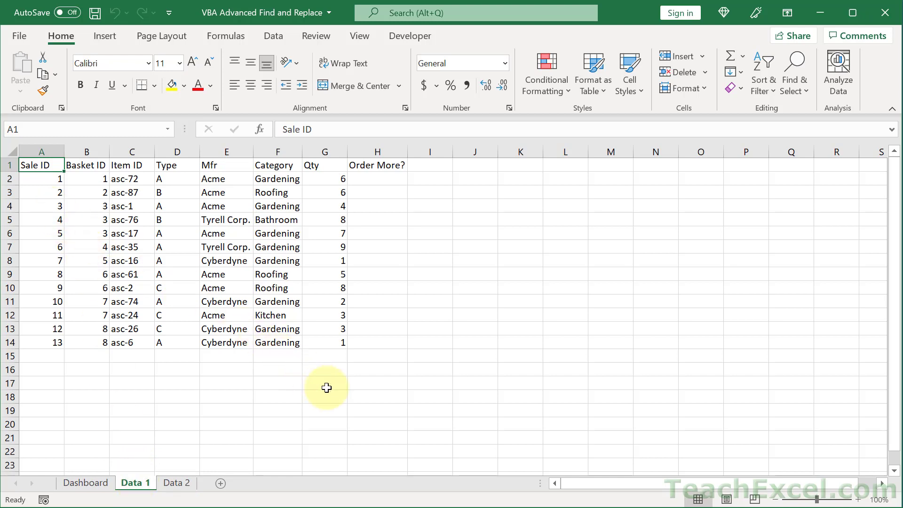
mouse_move(195, 220)
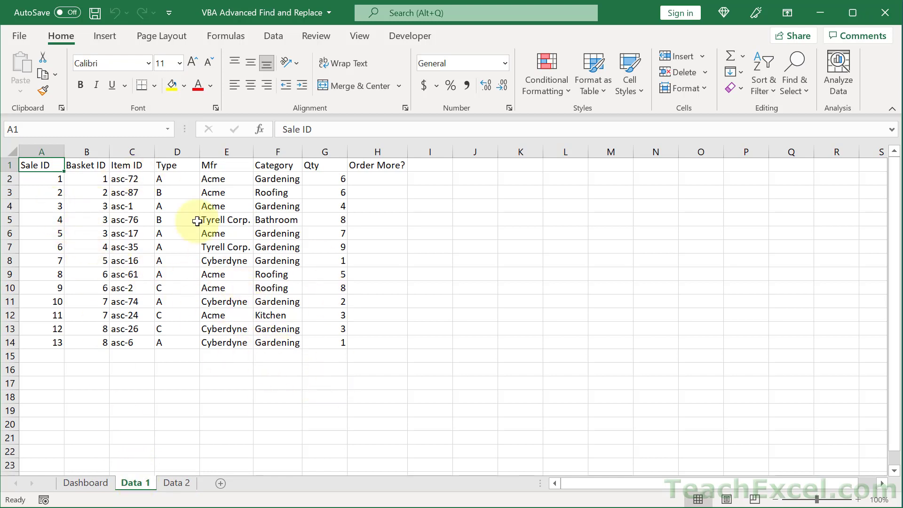
left_click(104, 36)
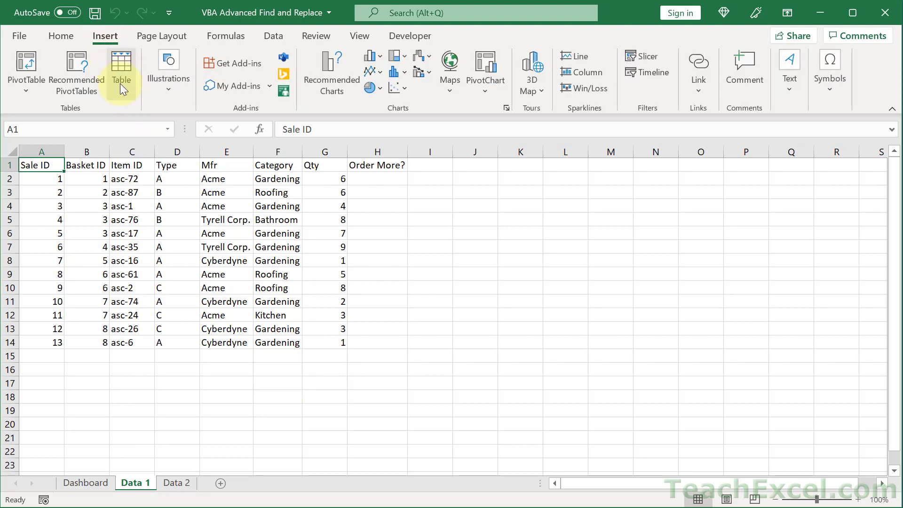
left_click(60, 35)
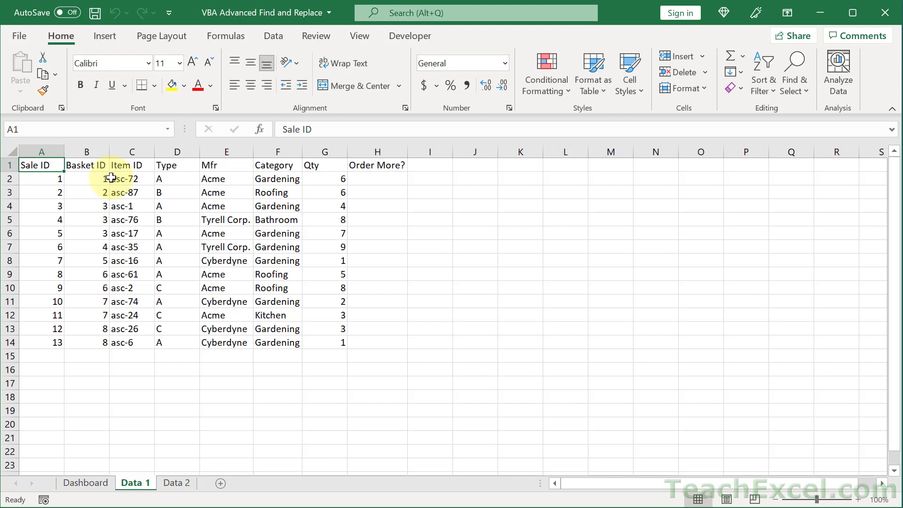
In the VBA editor's Module1, begin a new Sub FindReplaceUpdateAdvanced() procedure
key("Alt+F11")
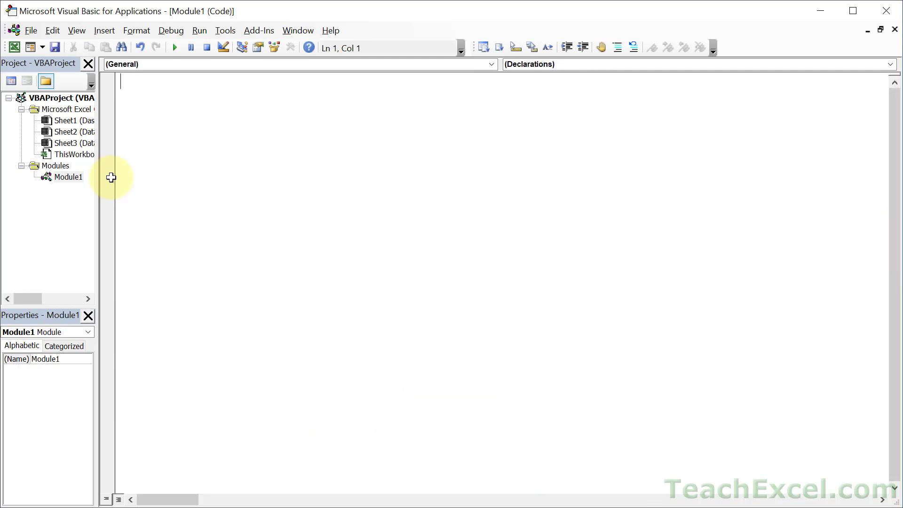
mouse_move(103, 30)
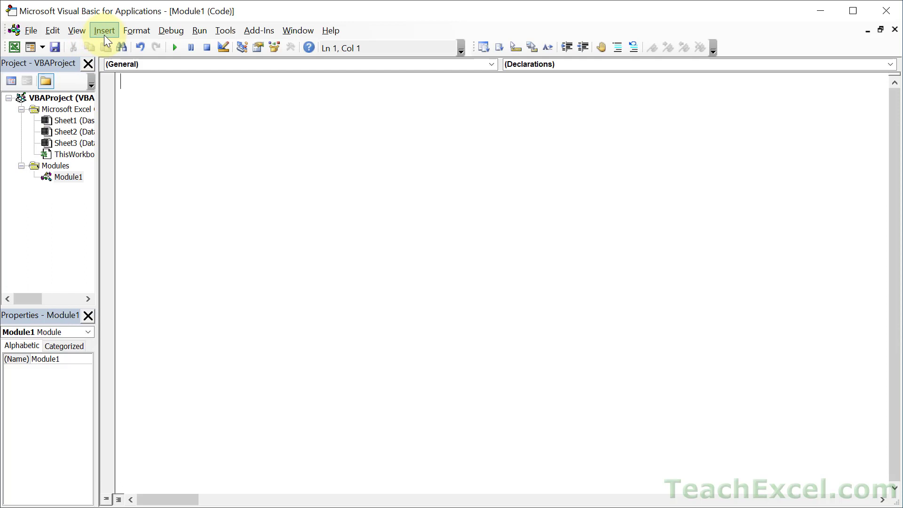
left_click(104, 30)
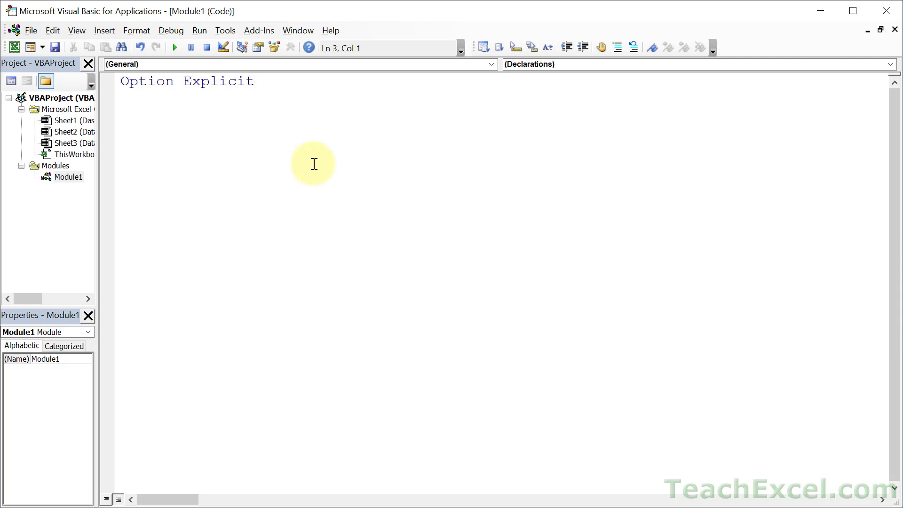
type("sub F")
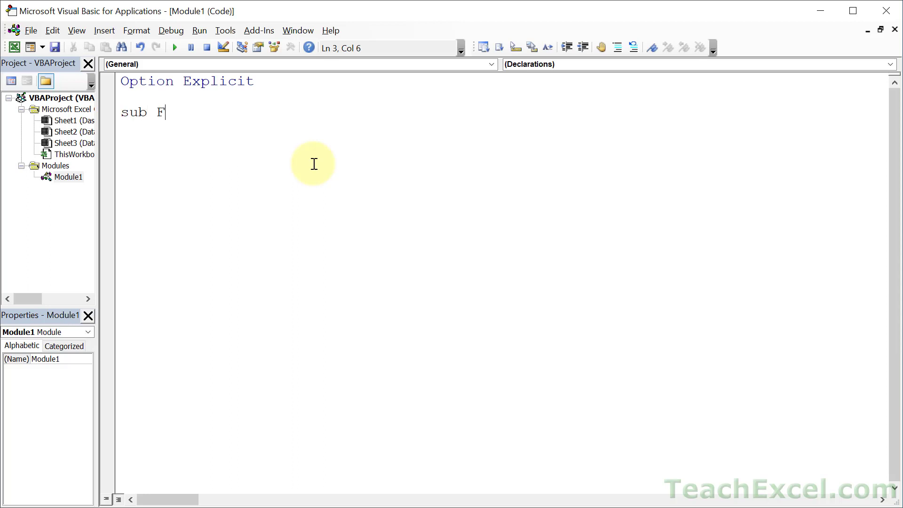
type("indReplace")
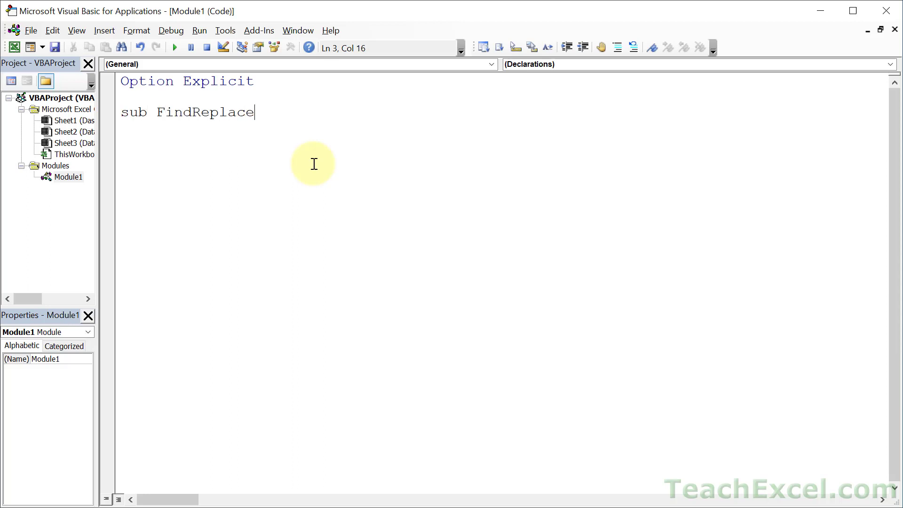
type("UpdateAda")
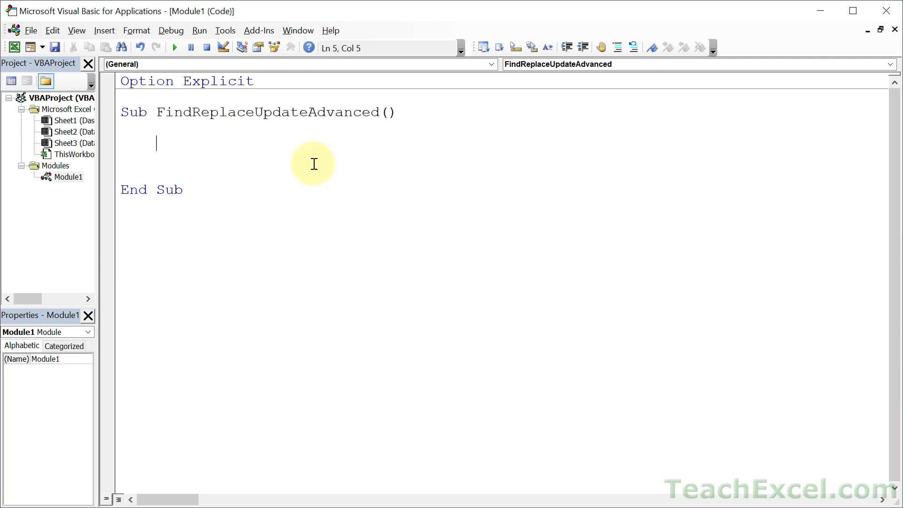
Declare ws and wsDash As Worksheet and lastRow and i As Long
type("dim ws as")
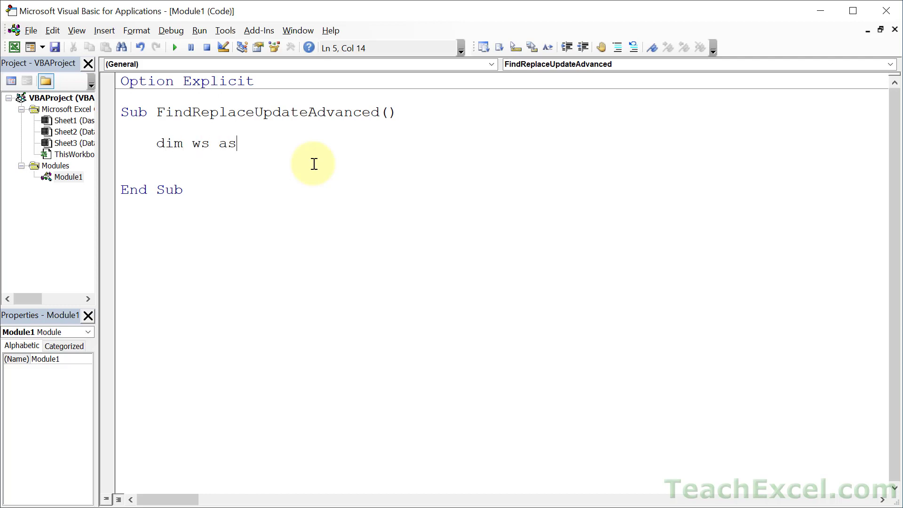
type("Worksheet")
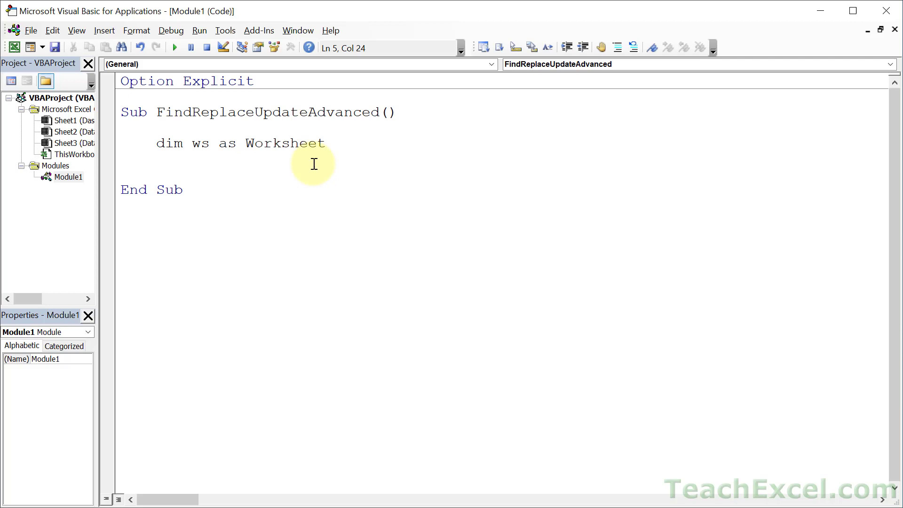
type("dim ws")
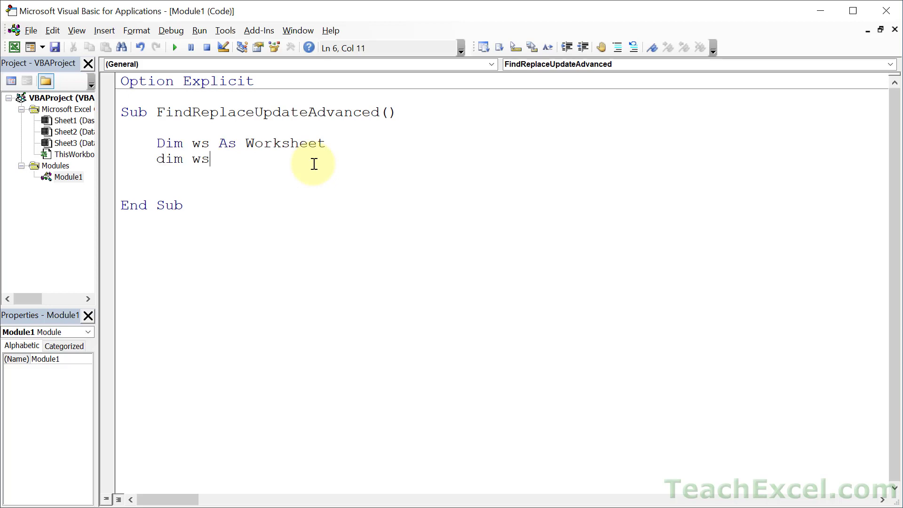
type("Dash s")
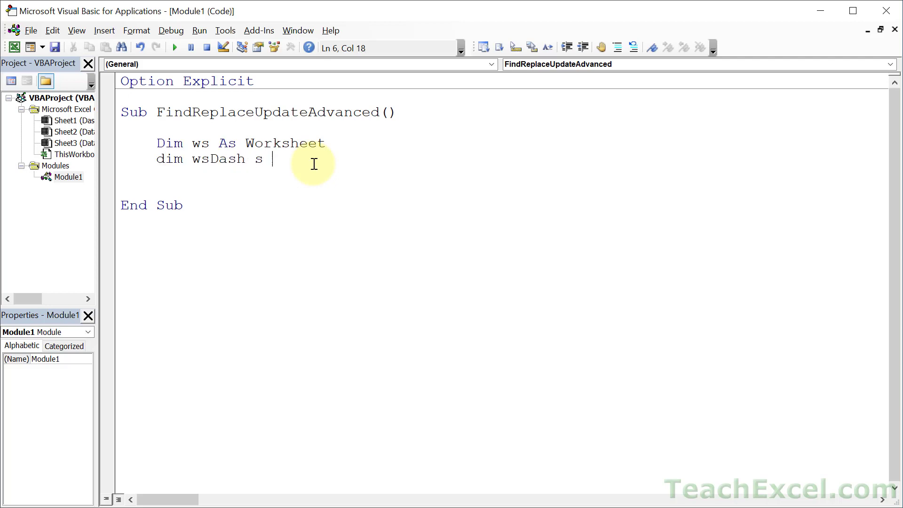
type("as wo")
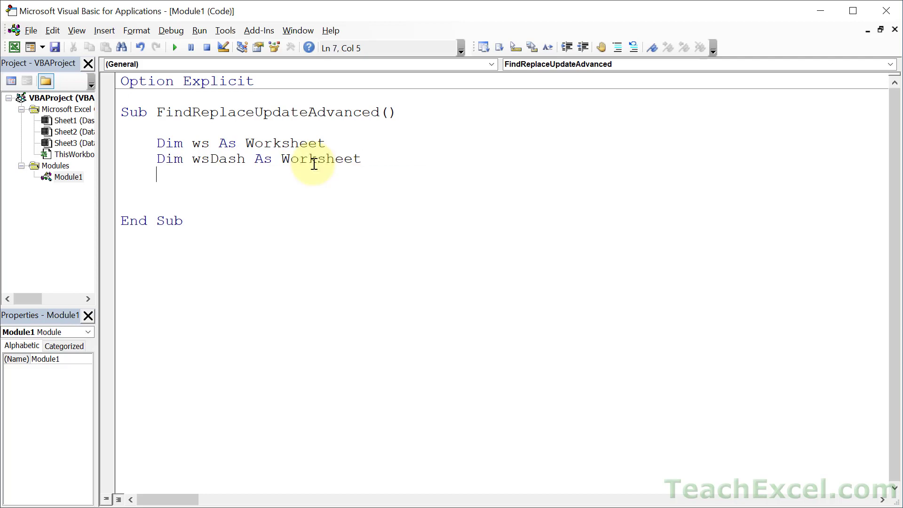
type("dim lst")
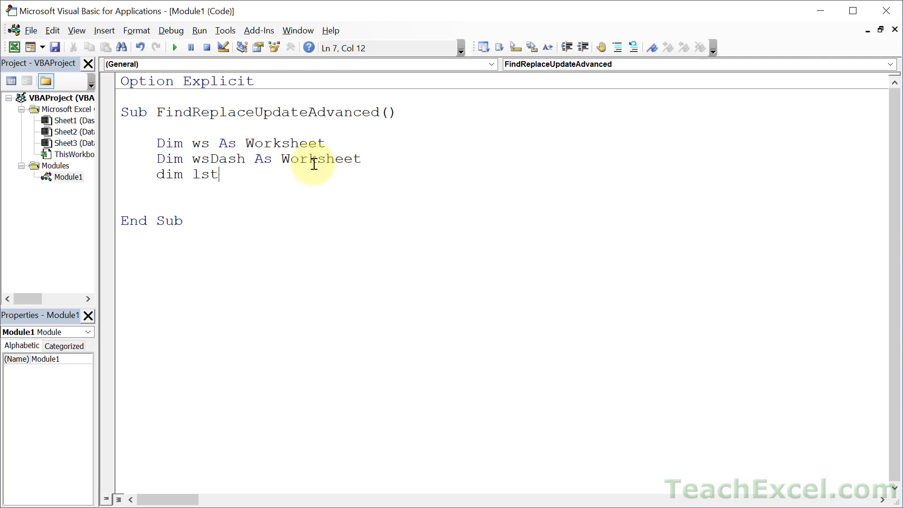
type("astRo")
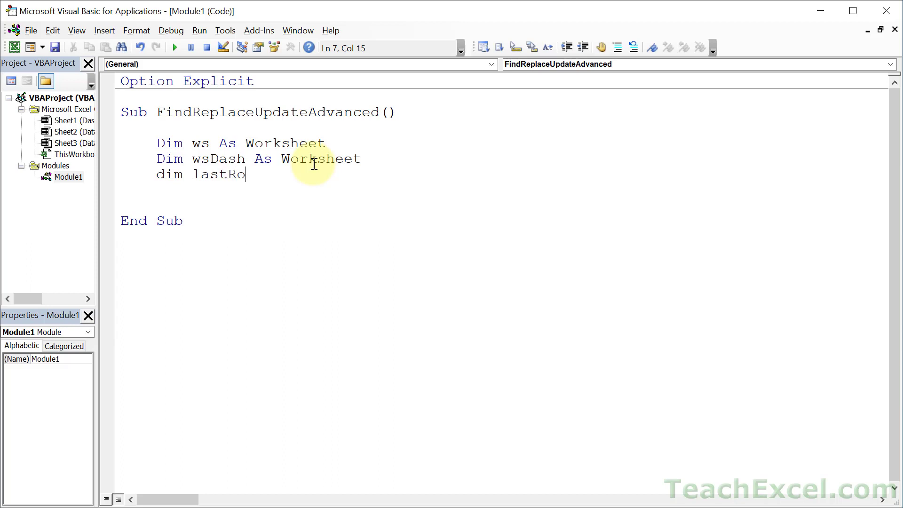
type("w as long")
type("Dim i As Long")
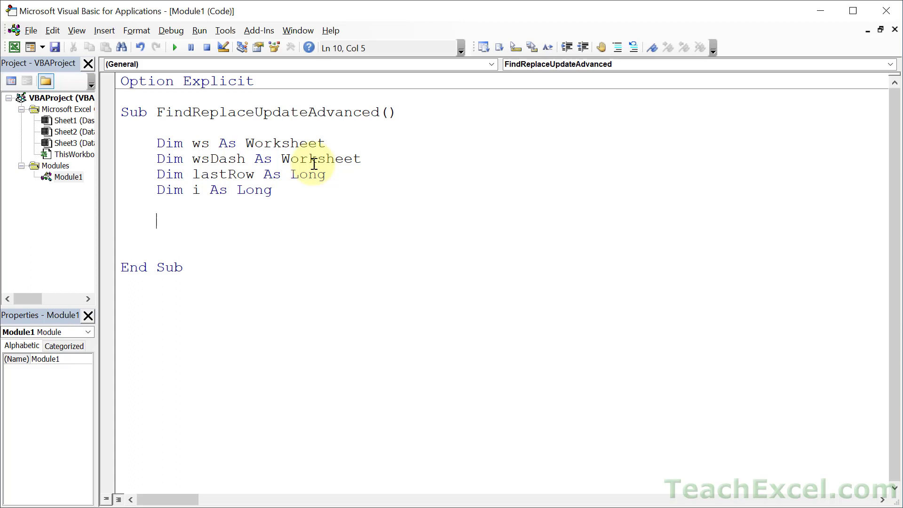
Set wsDash = Worksheets("Dashboard")
type("set")
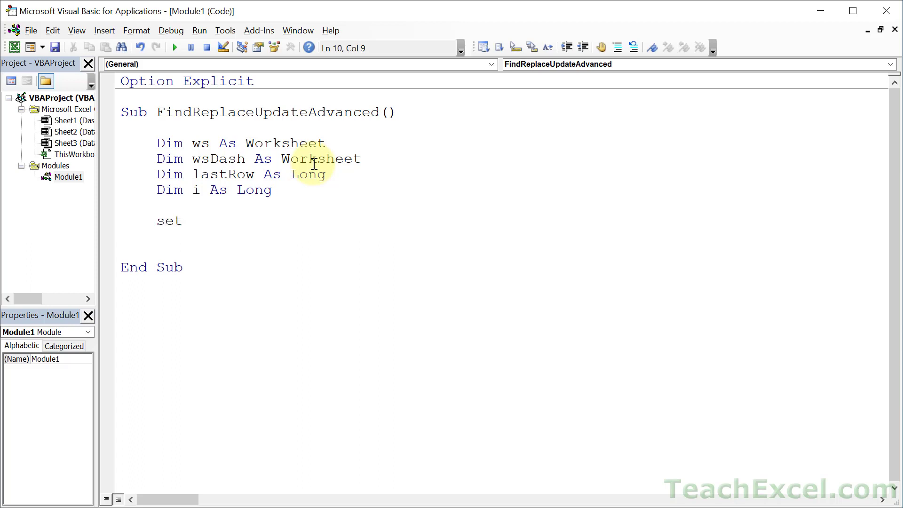
type("wsDash")
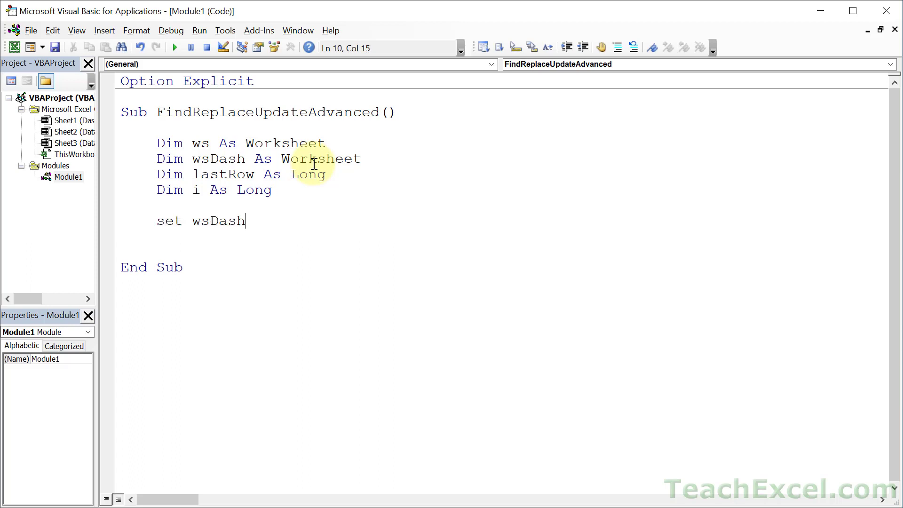
type("= workshe")
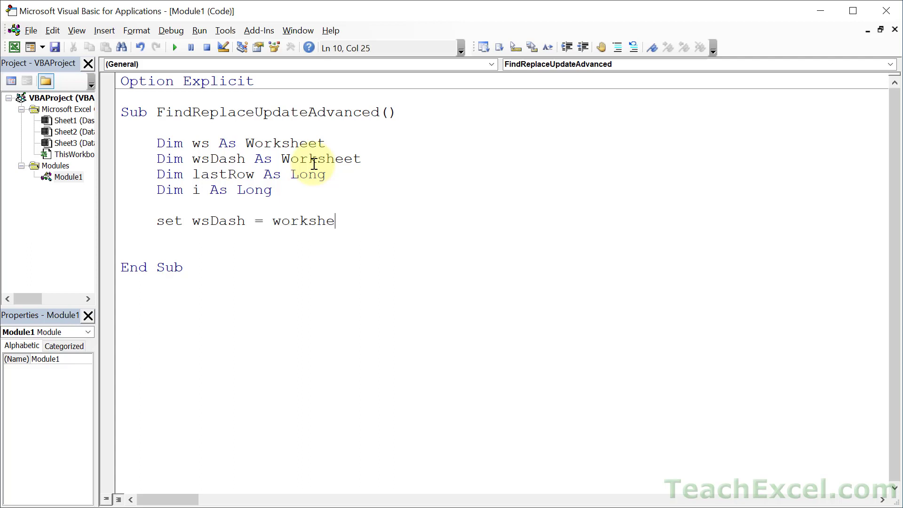
type("ets(\"Dashboard")
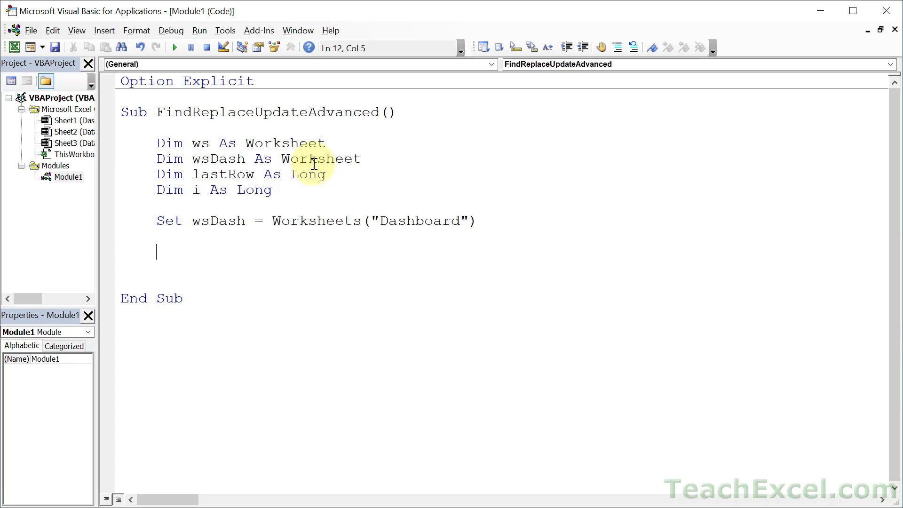
Add a For Each ws In ThisWorkbook.Worksheets loop closed with Next ws
type("fo")
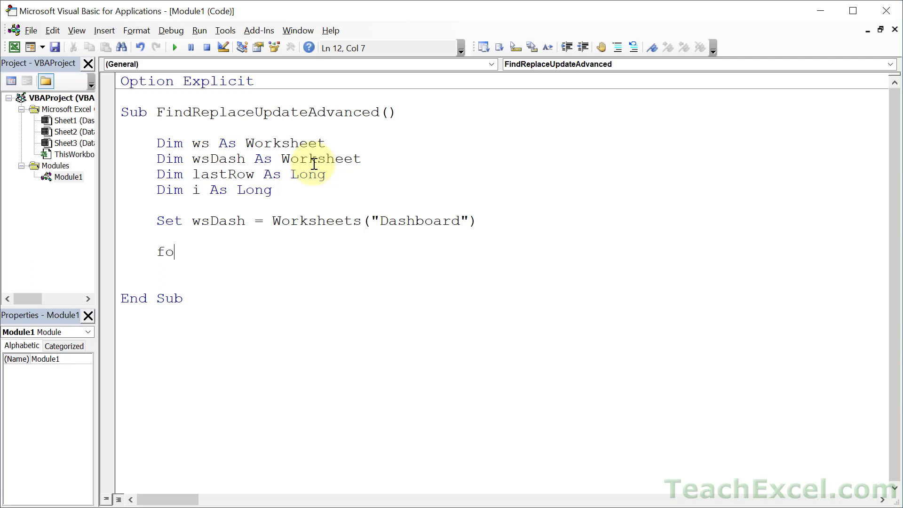
type("r each")
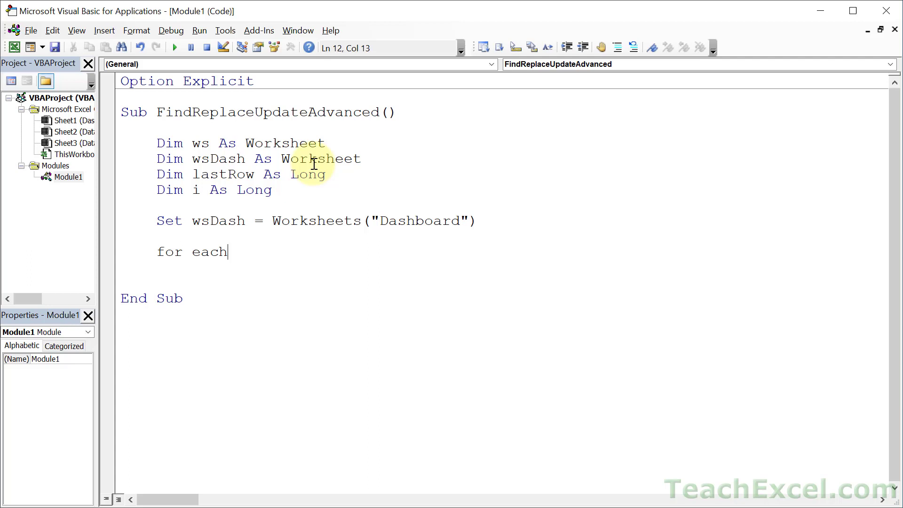
type("ws in thisw")
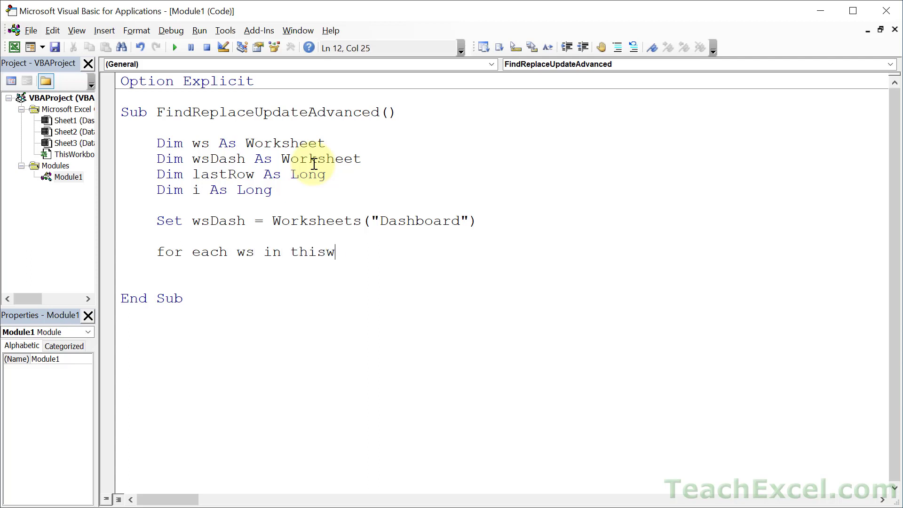
type("orkbook.work")
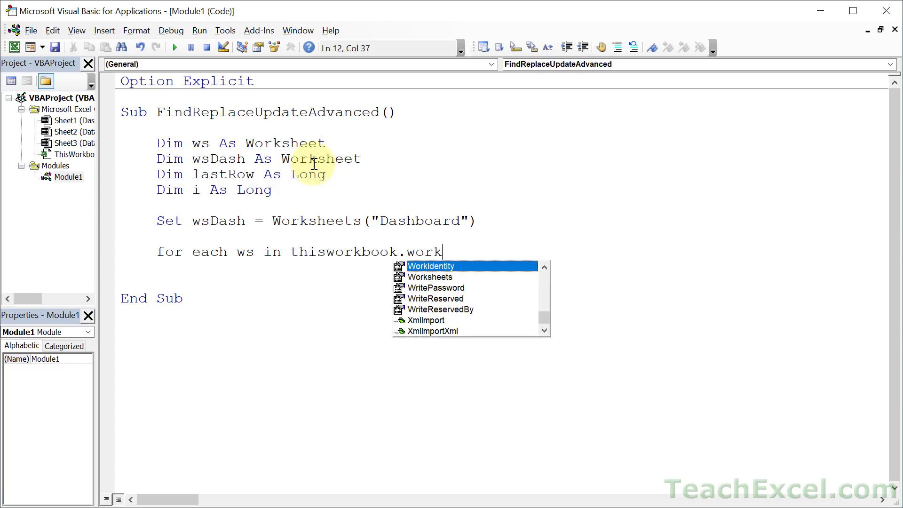
key("Enter")
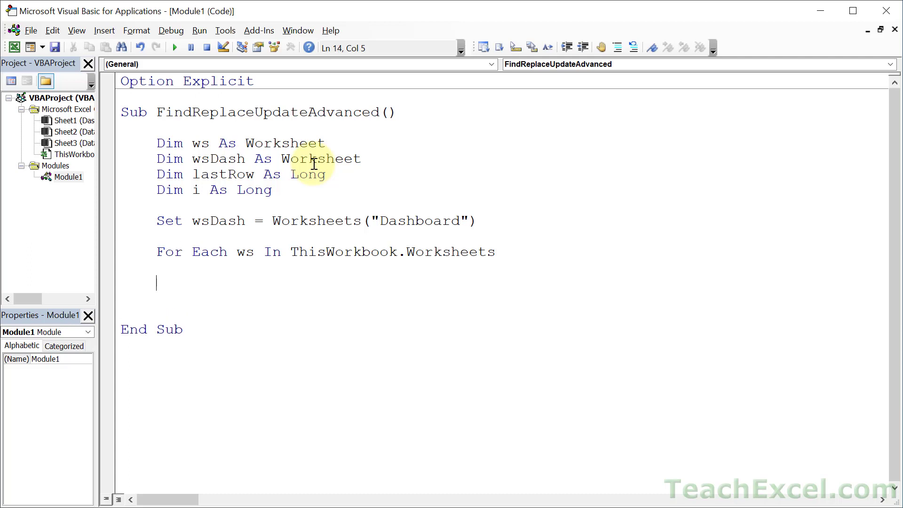
type("Next ws")
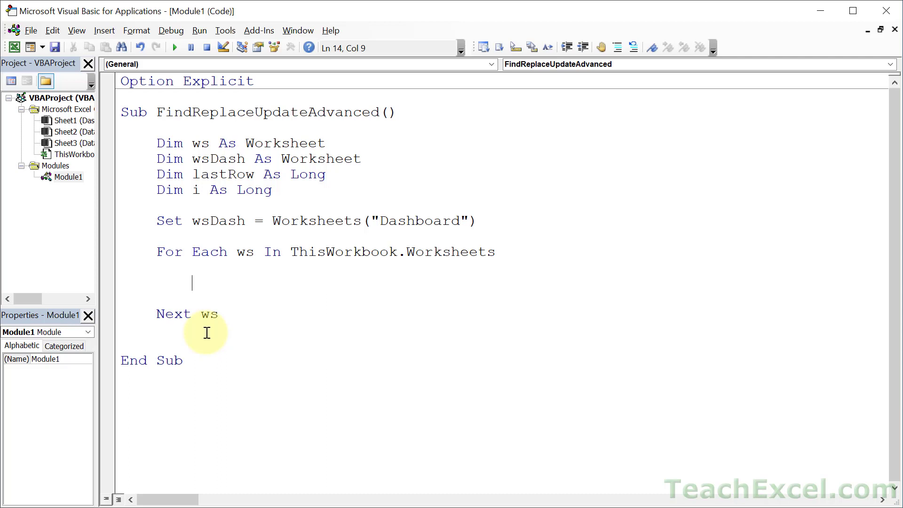
Inside the loop, add If ws.Name <> wsDash.Name Then … End If to skip the Dashboard sheet
type("if")
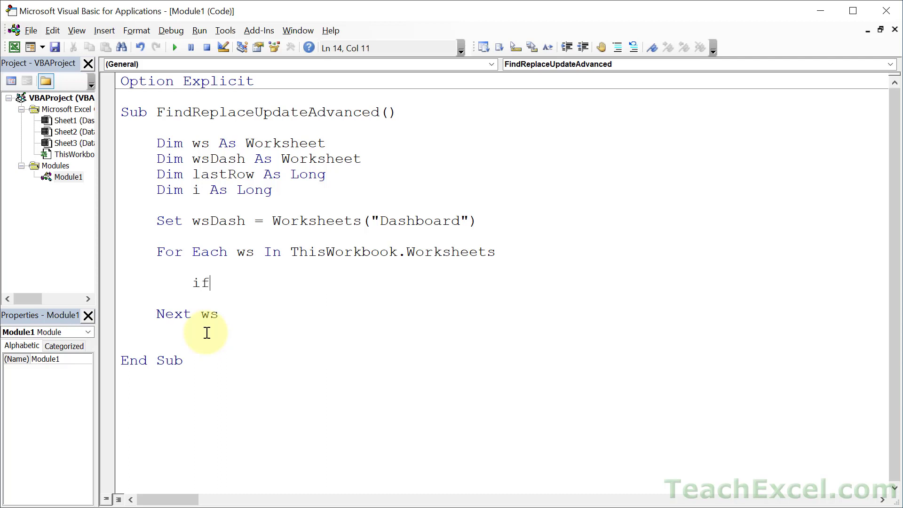
type("ws.n")
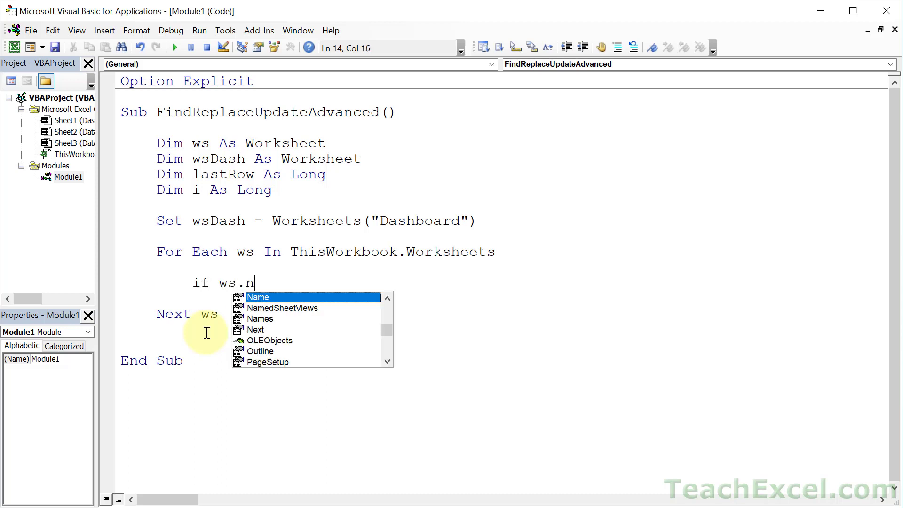
type("ame <> ws")
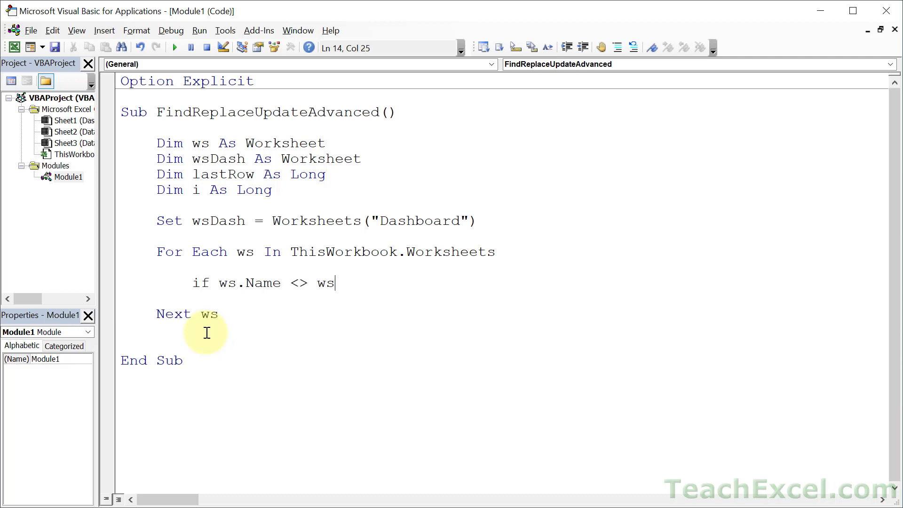
type("Dash.n")
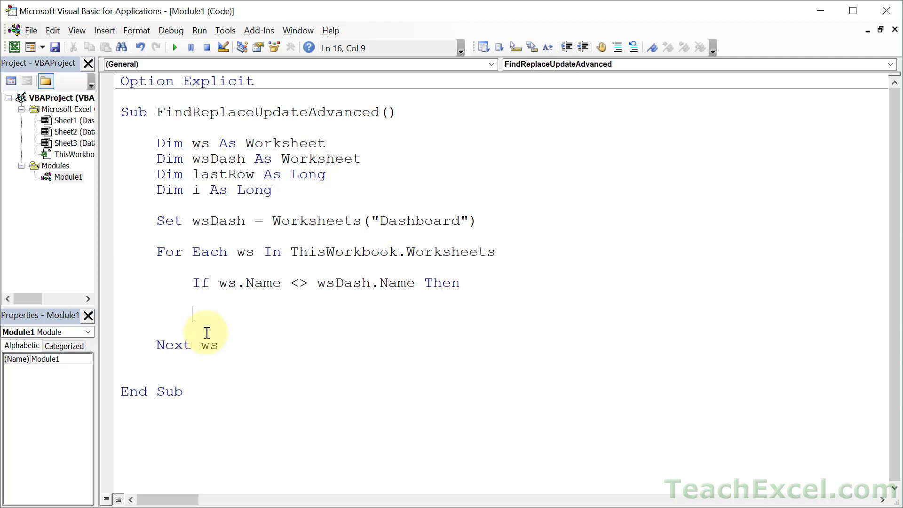
type("End If")
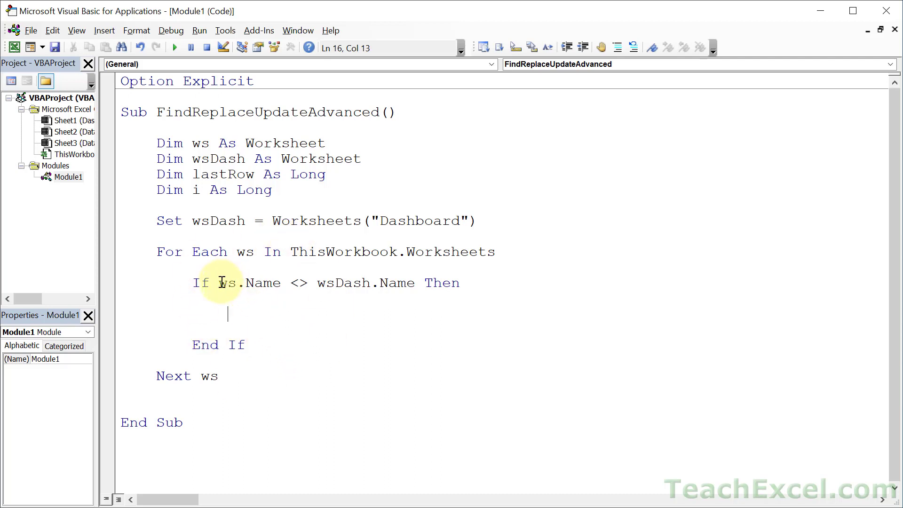
mouse_move(364, 283)
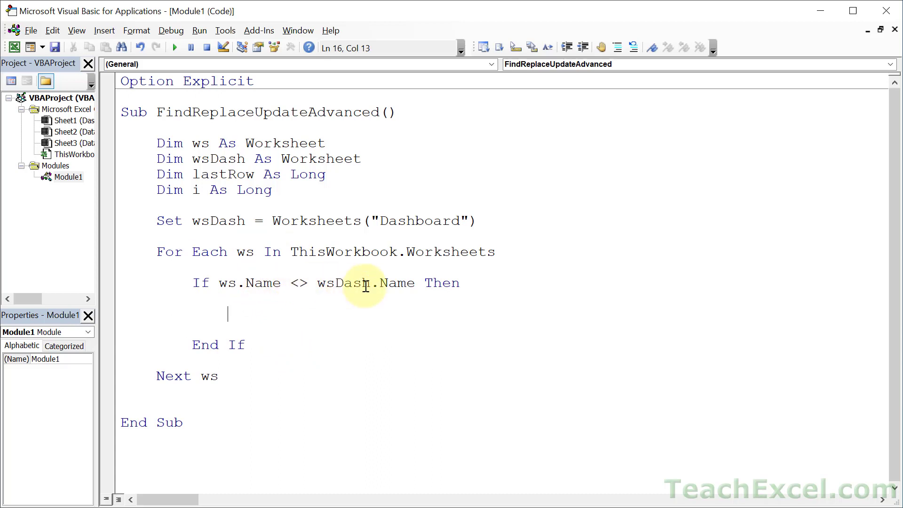
mouse_move(348, 283)
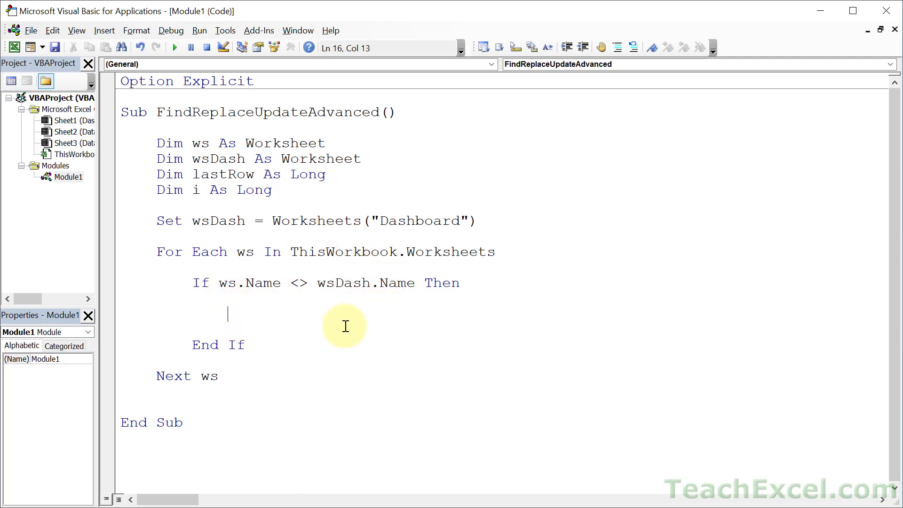
mouse_move(266, 253)
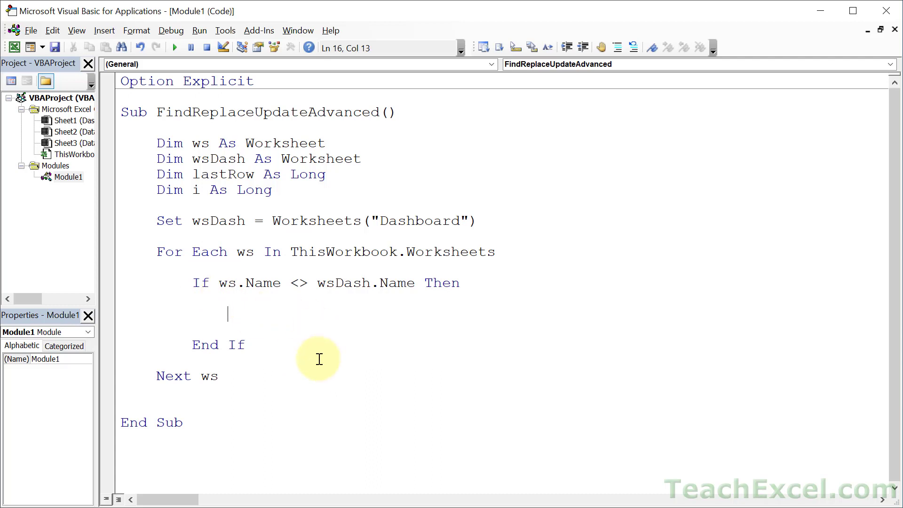
Add lastRow = ws.Cells(Rows.Count, 1).End(xlUp).Row inside the If block
type("last")
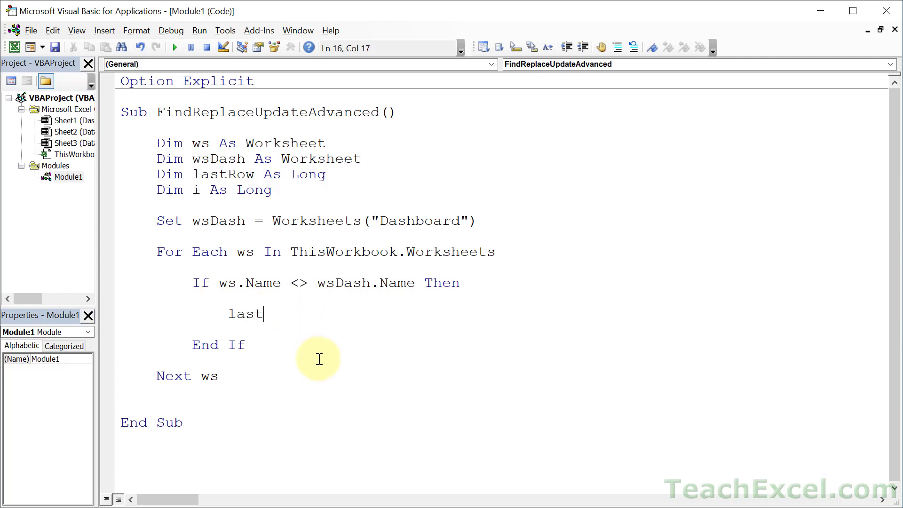
type("Row")
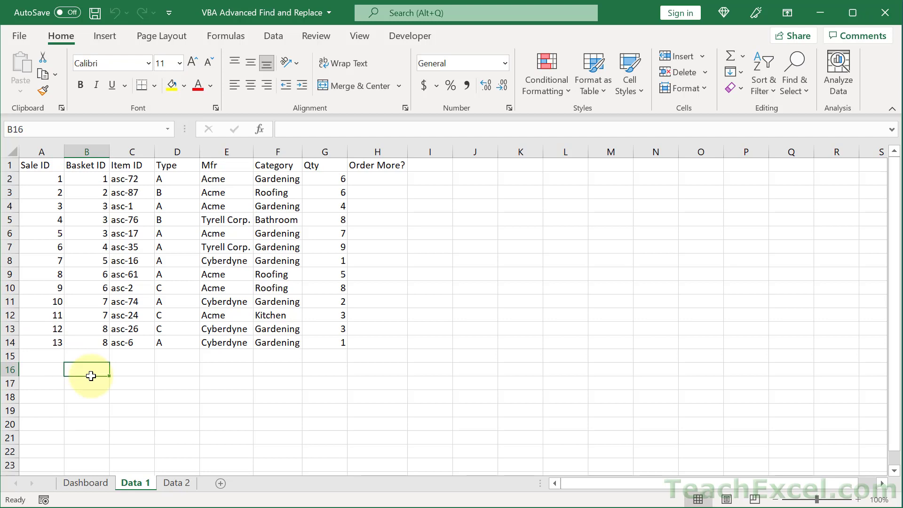
mouse_move(51, 336)
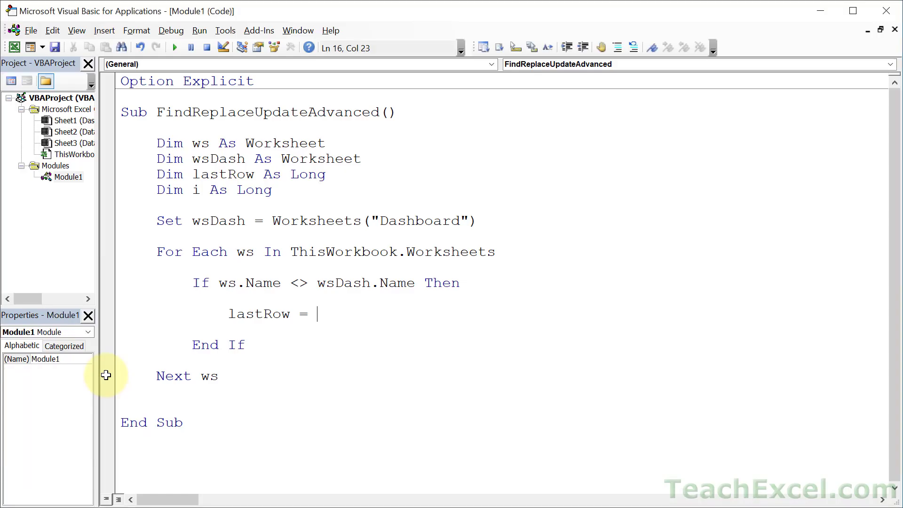
type("ws")
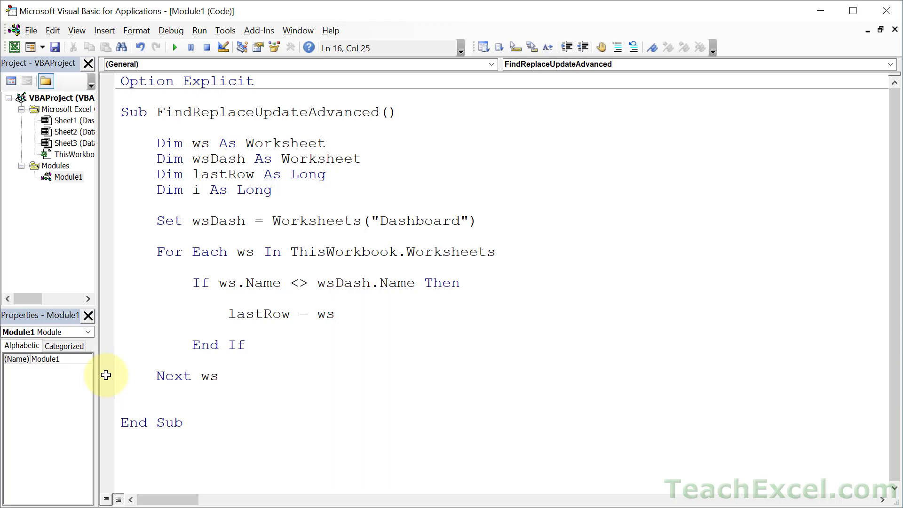
type(".")
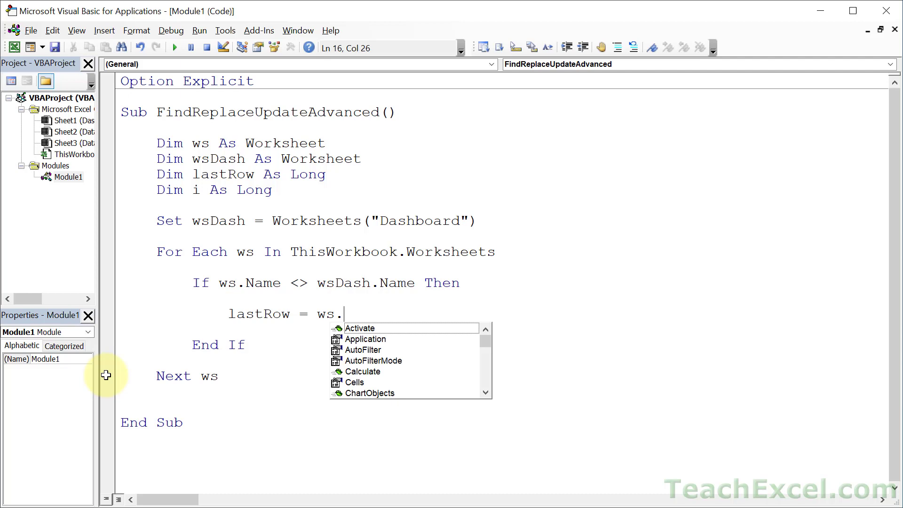
type("Cells")
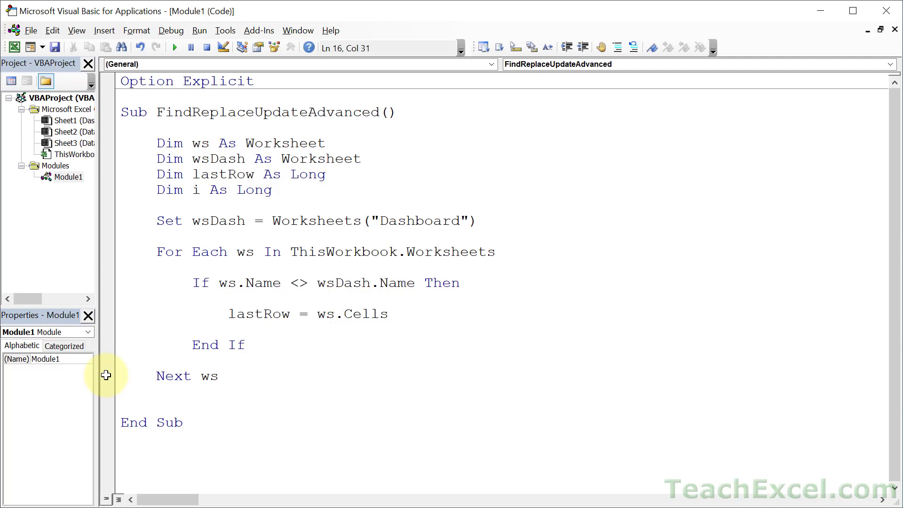
type("(rows.count,1).e")
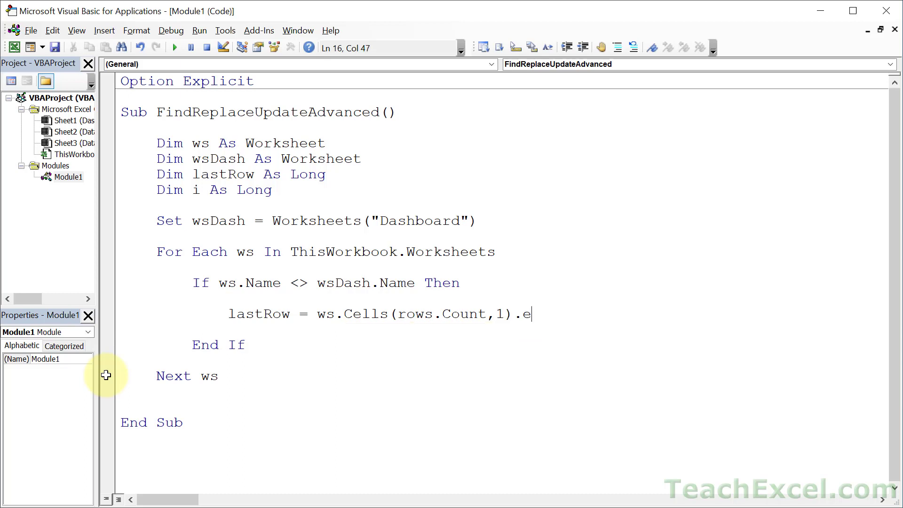
type("nd(x")
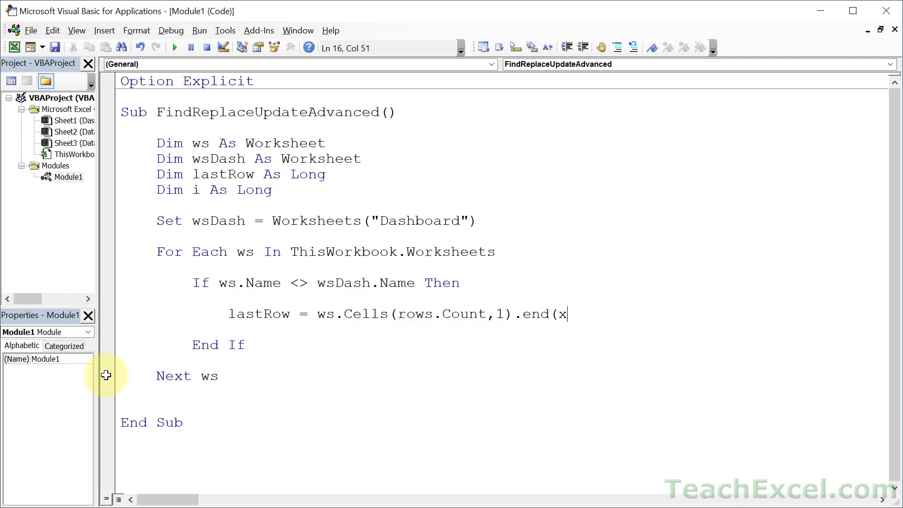
type("lup).ro")
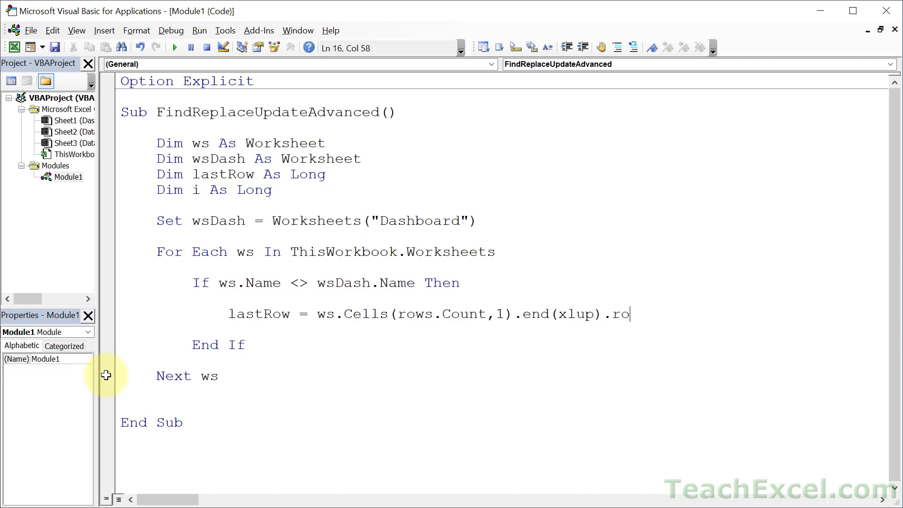
type("w")
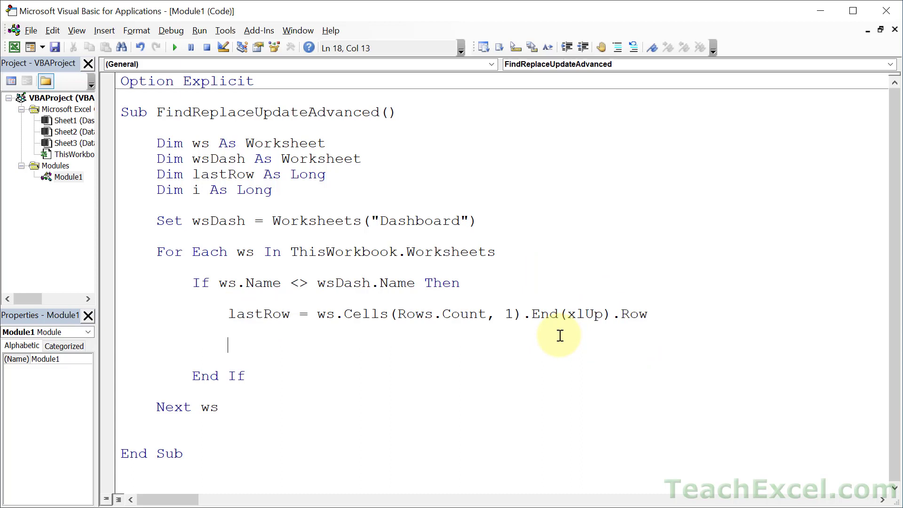
Add a For i = 1 To lastRow loop below the lastRow line
type("for")
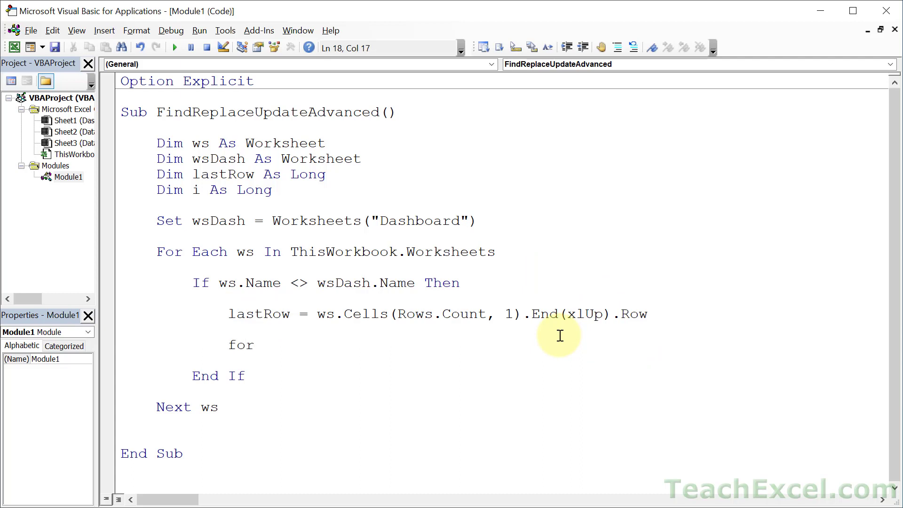
type("i =")
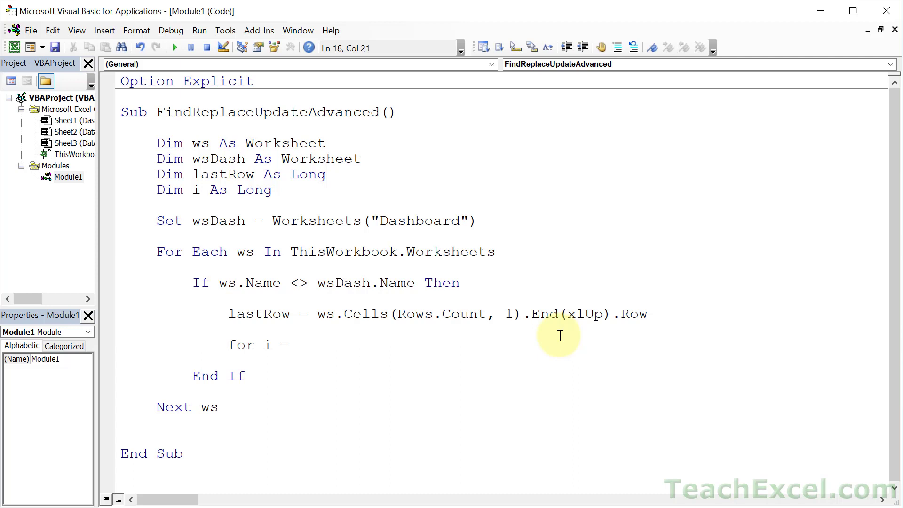
type("1 to")
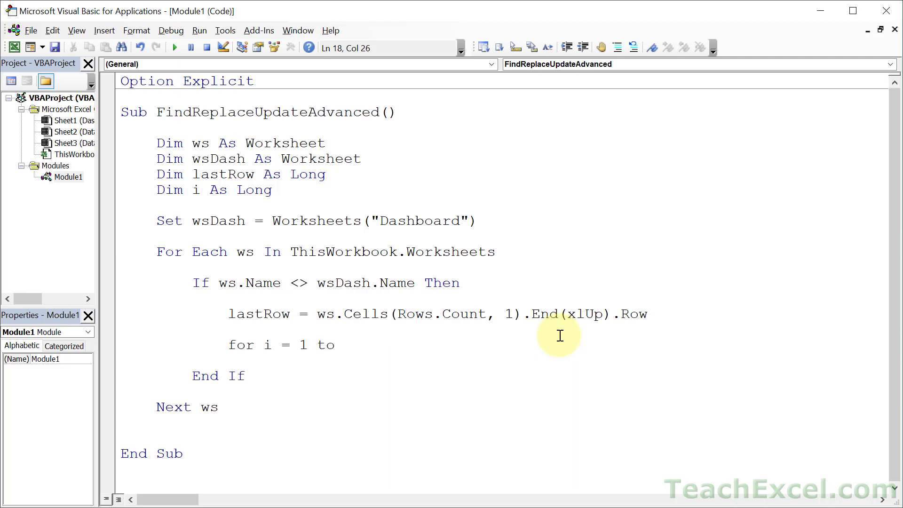
type("lastRow")
type("Next i")
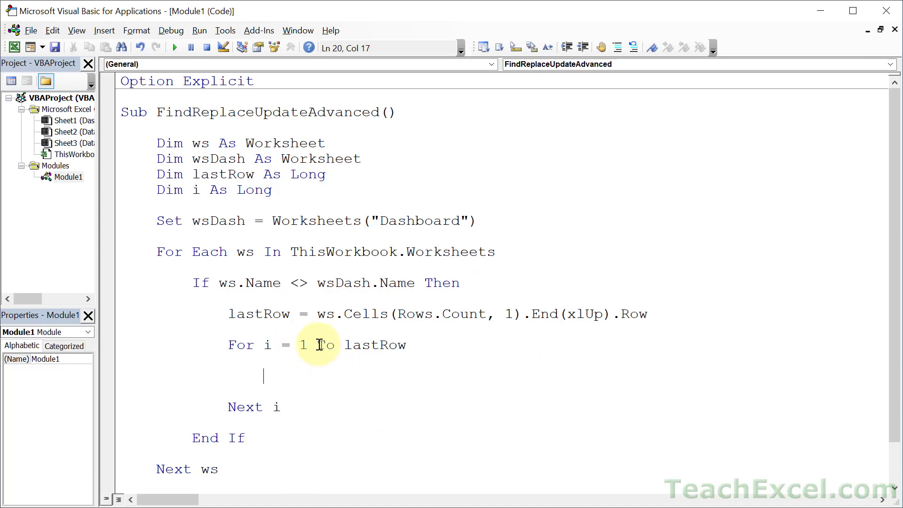
mouse_move(321, 387)
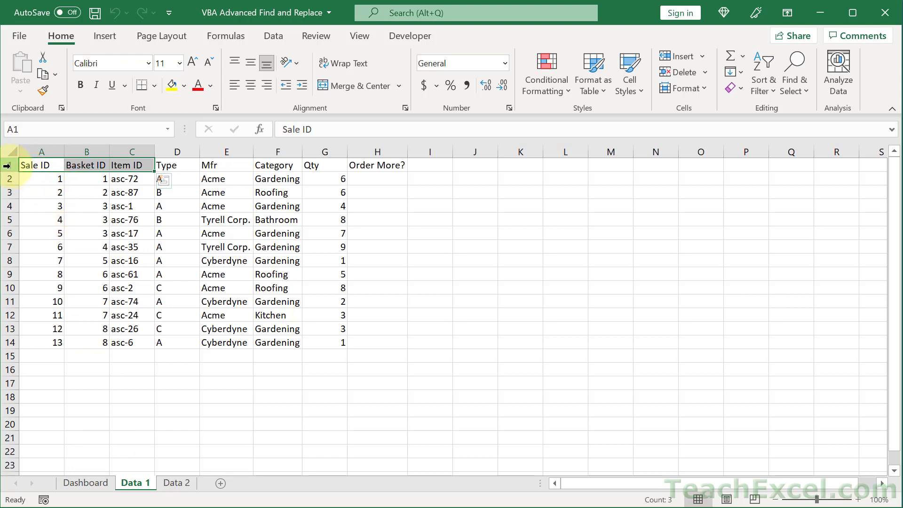
Look over the Data 1 sales table's rows and its Mfr and Qty columns
left_click(41, 179)
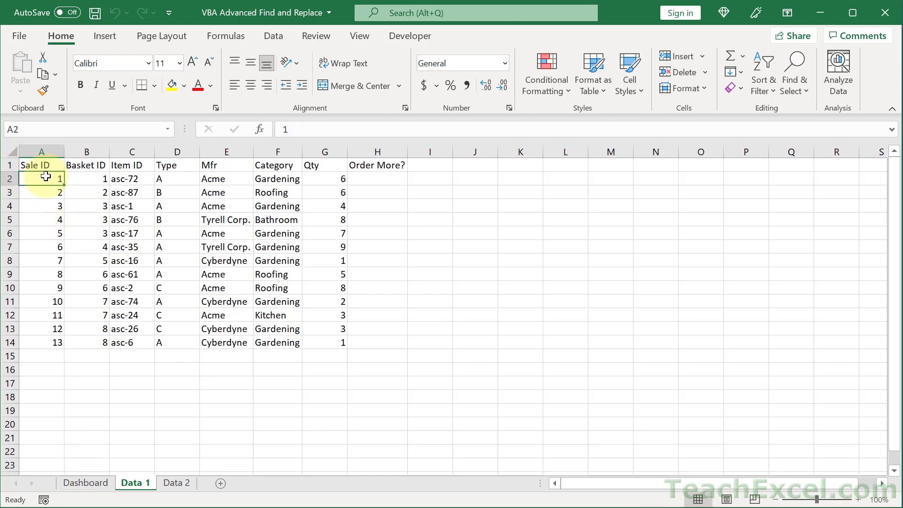
mouse_move(85, 264)
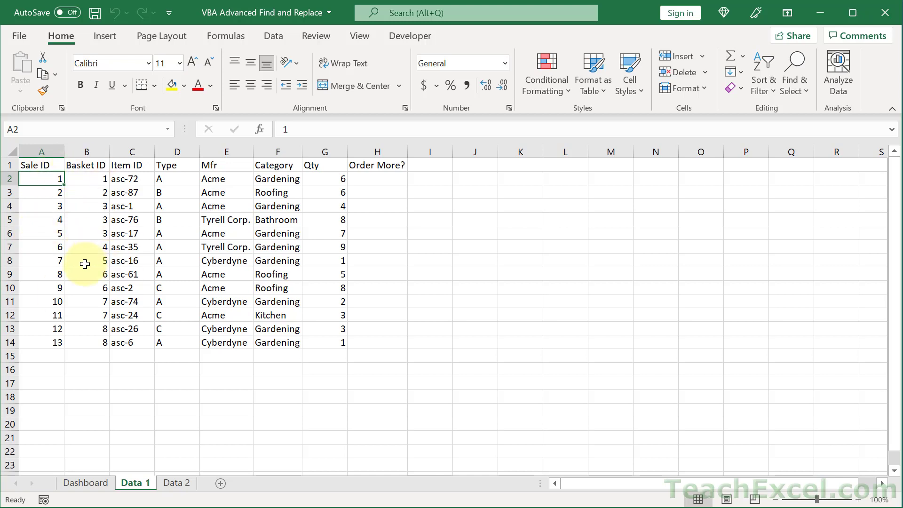
mouse_move(39, 352)
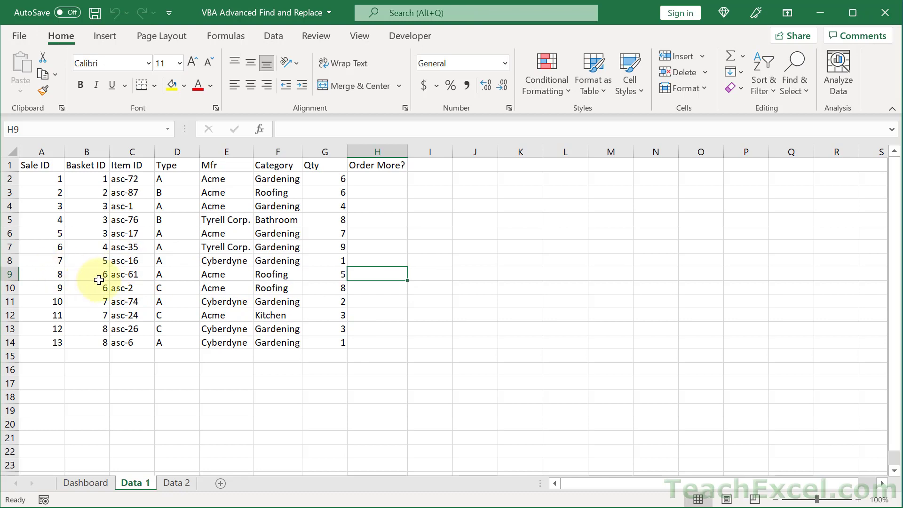
mouse_move(242, 282)
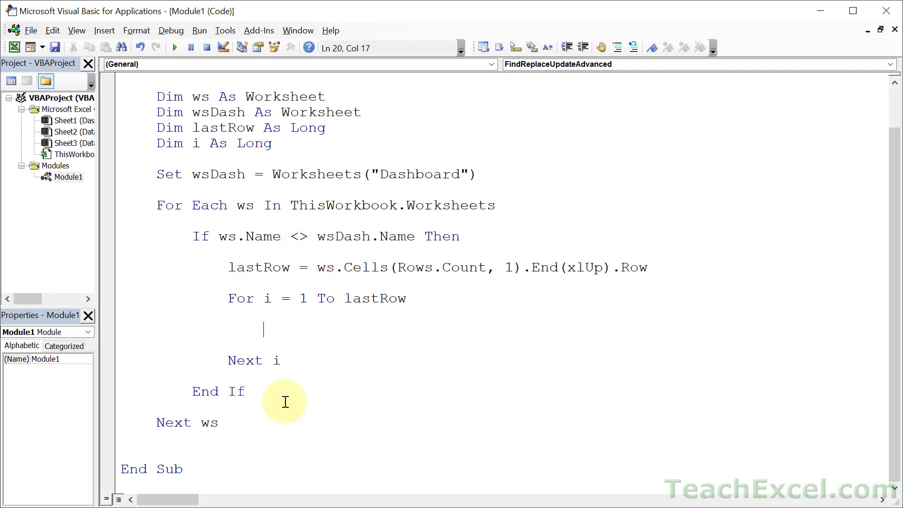
mouse_move(512, 311)
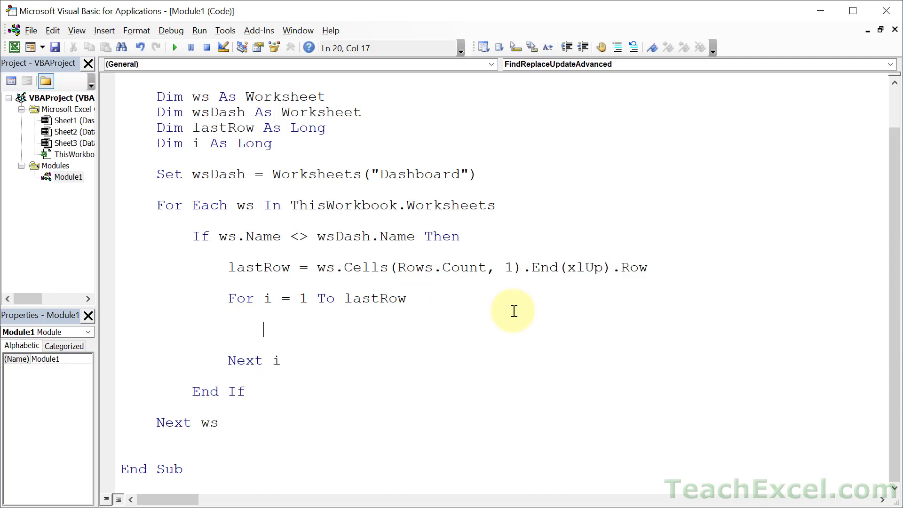
mouse_move(345, 370)
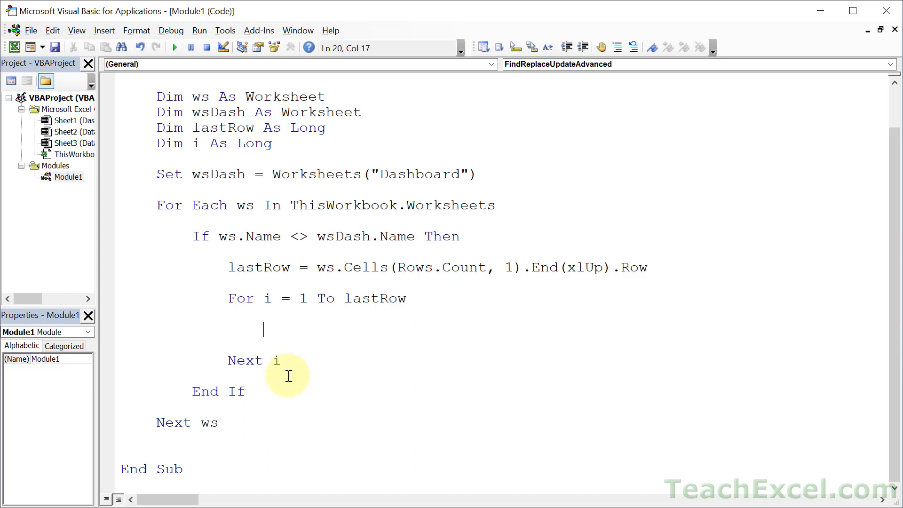
mouse_move(266, 330)
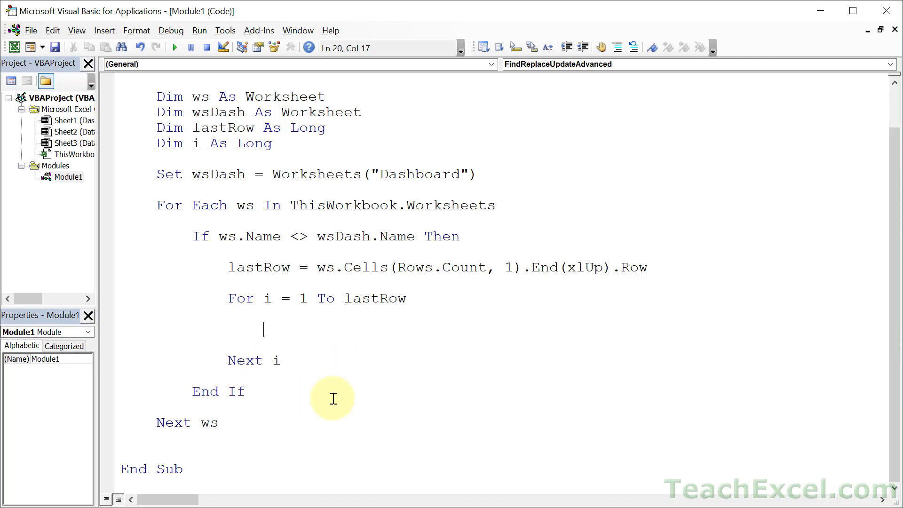
mouse_move(362, 331)
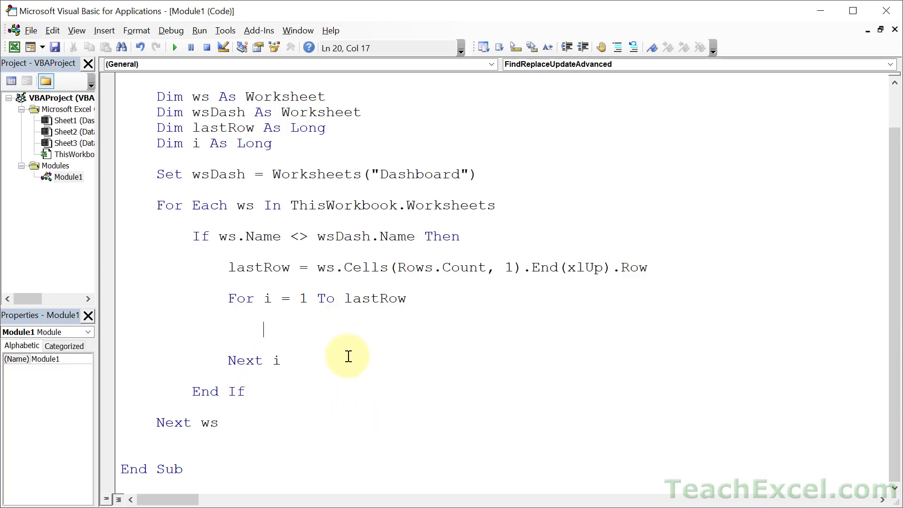
mouse_move(406, 352)
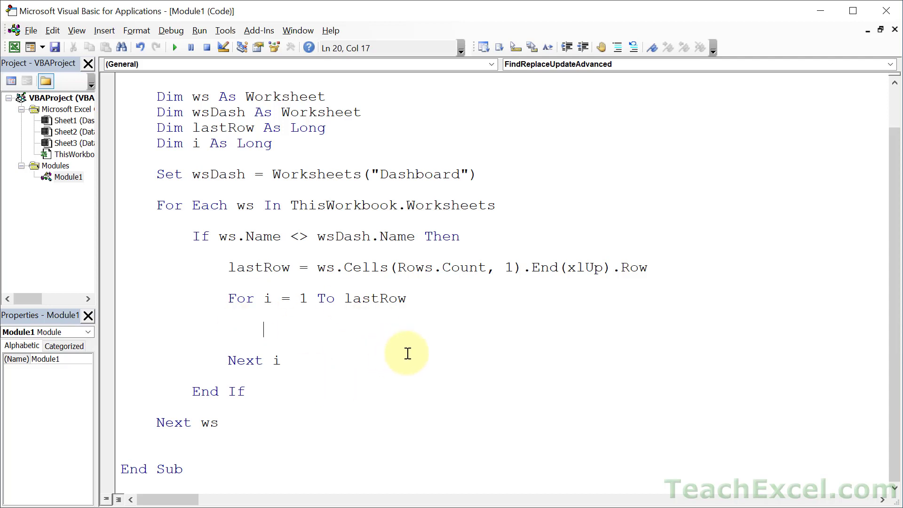
mouse_move(409, 354)
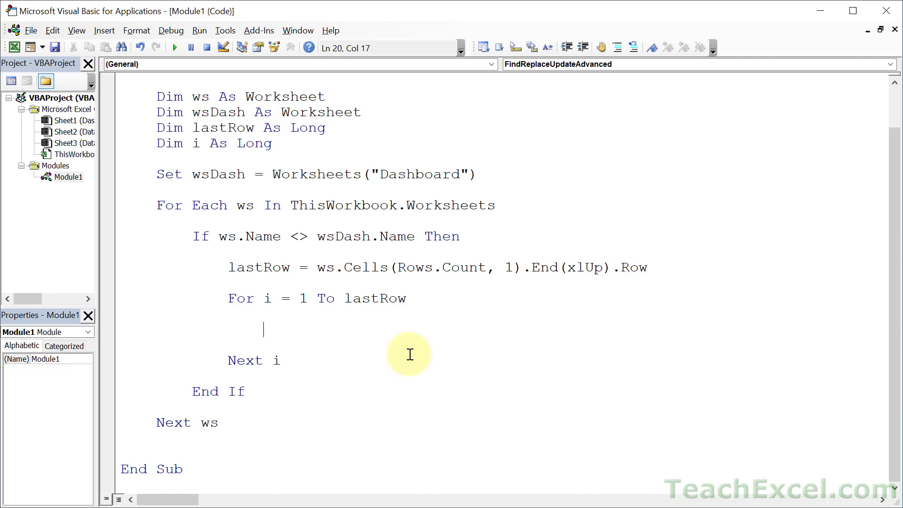
Inside the row loop, begin the condition if ws.Cells(i, 5), correcting the column from 7 to 5
type("if")
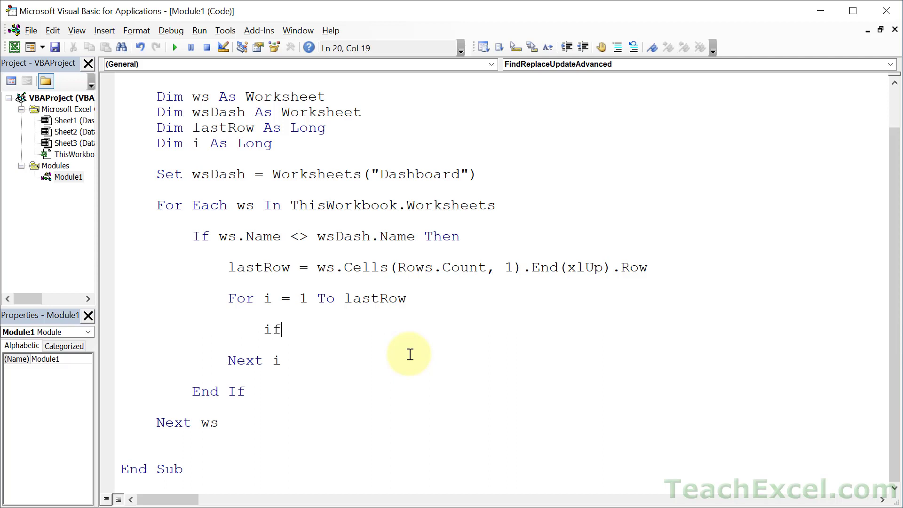
type("w")
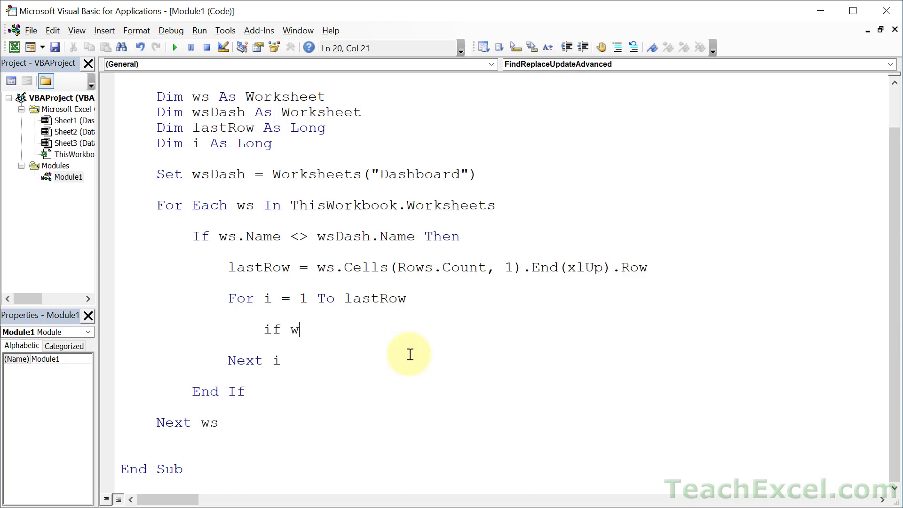
type("s.")
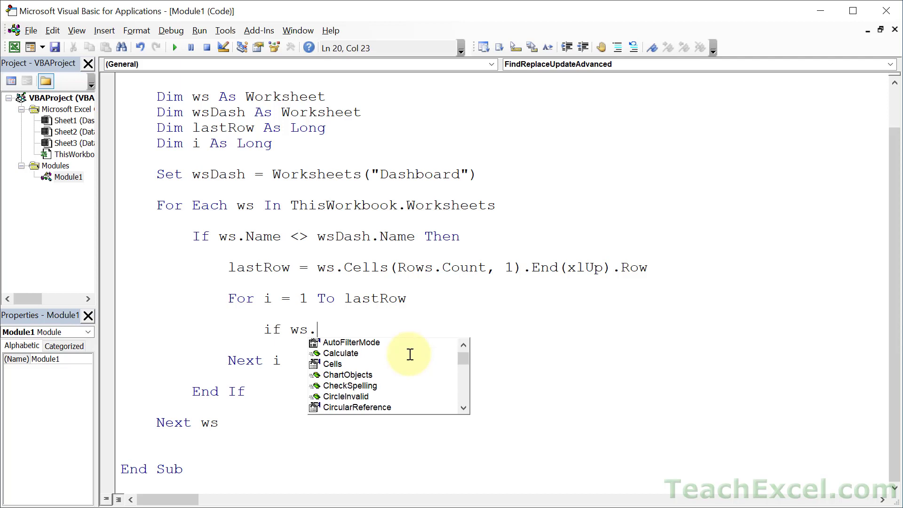
type("Cells(")
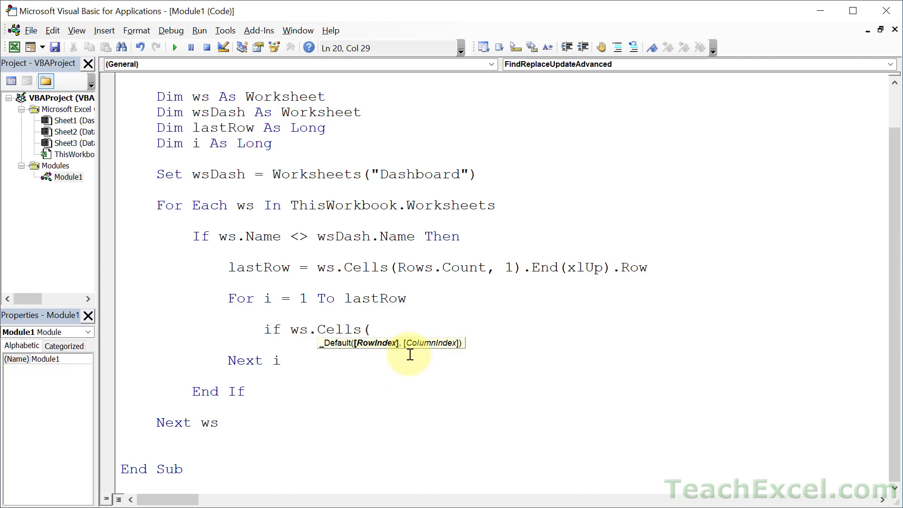
type("i")
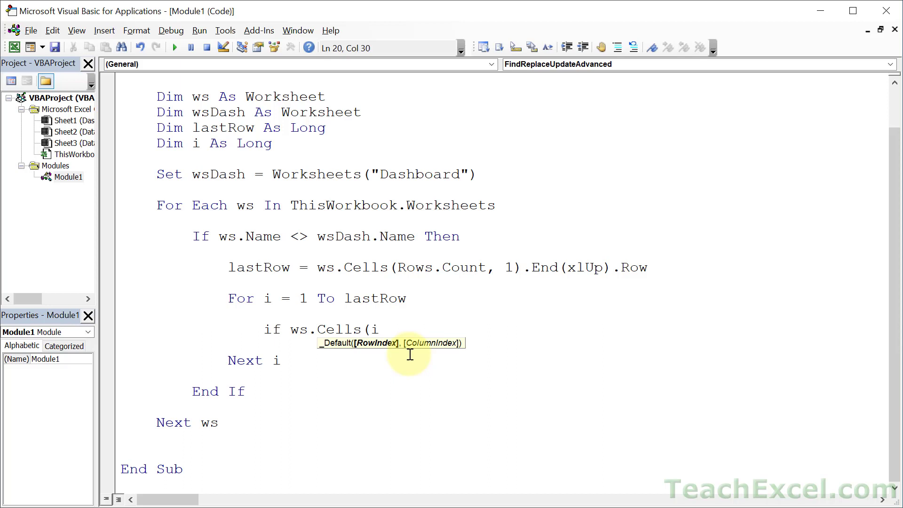
type(",")
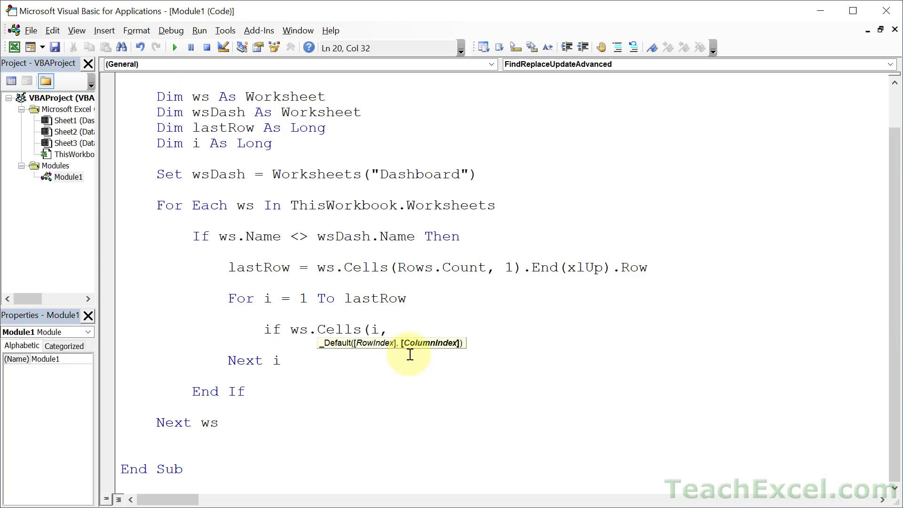
type("7")
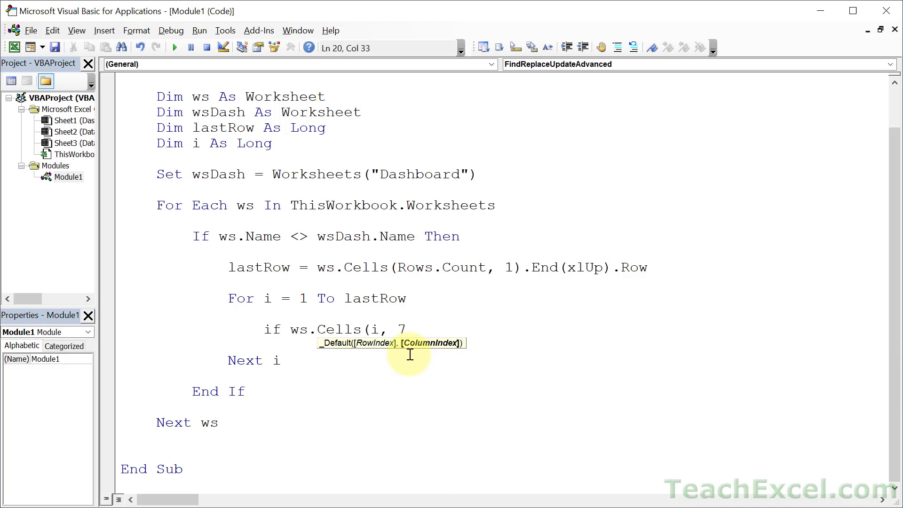
key("Backspace")
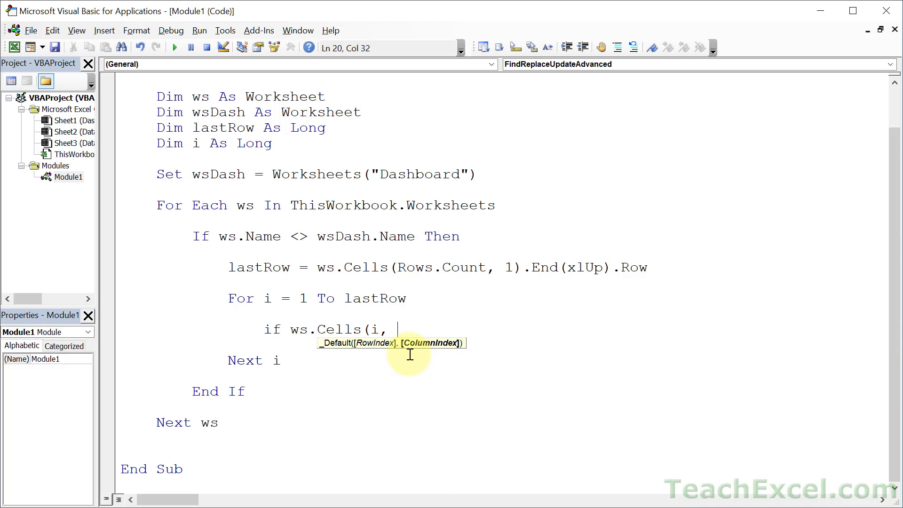
type("5")
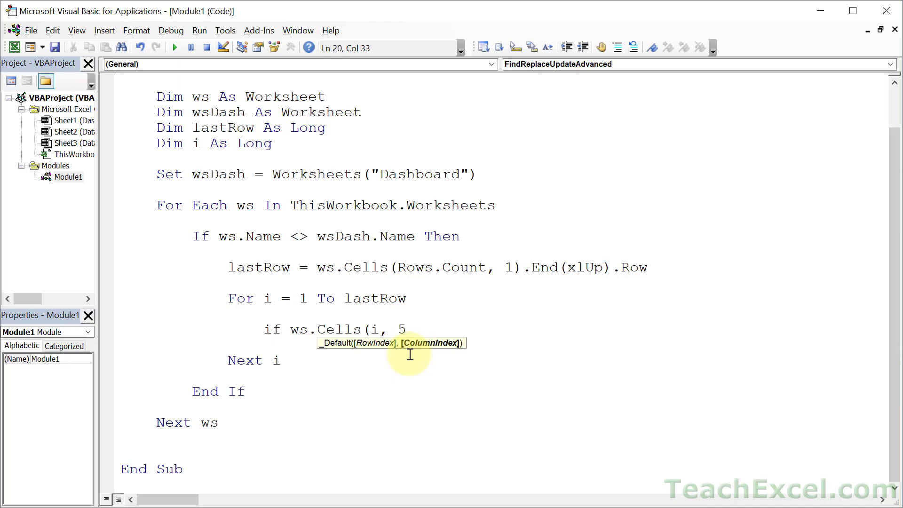
type(")")
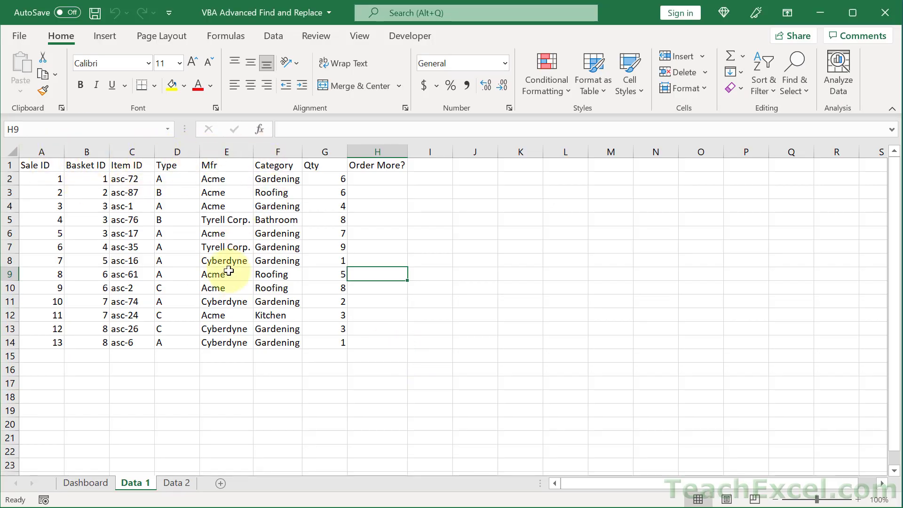
mouse_move(342, 261)
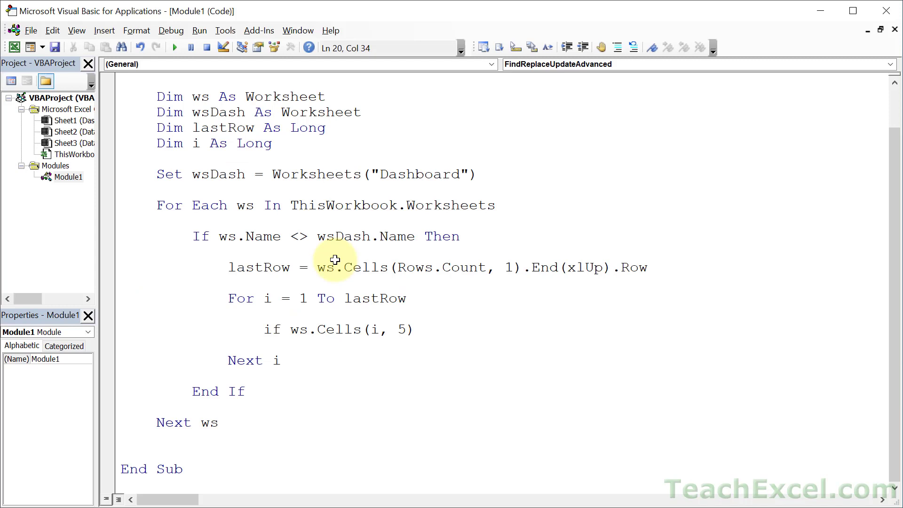
Extend the condition to if ws.Cells(i, 5).value = "Acme" and position the cursor for edits
type(",val")
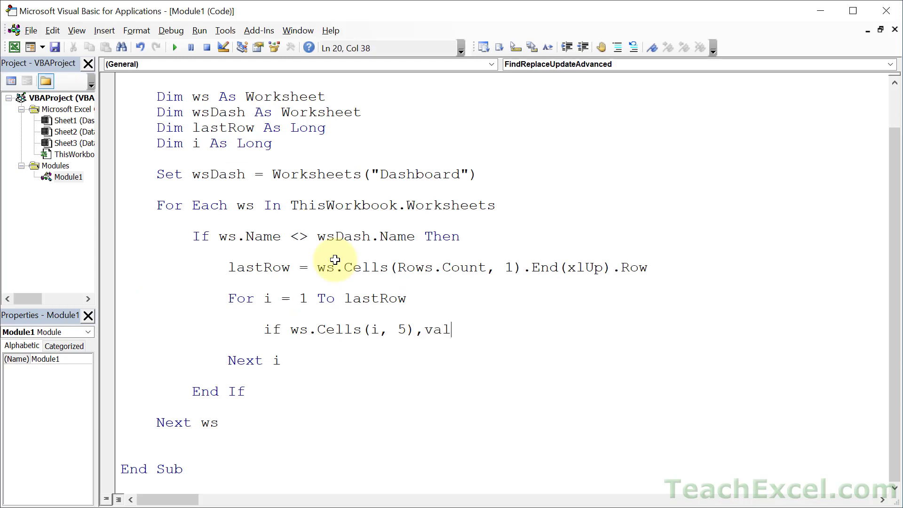
type("ue =")
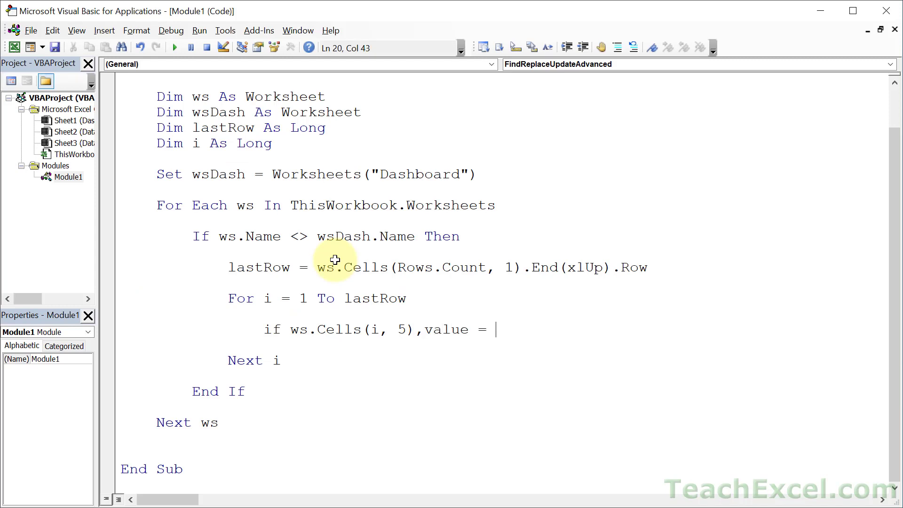
type("\"Acme\"")
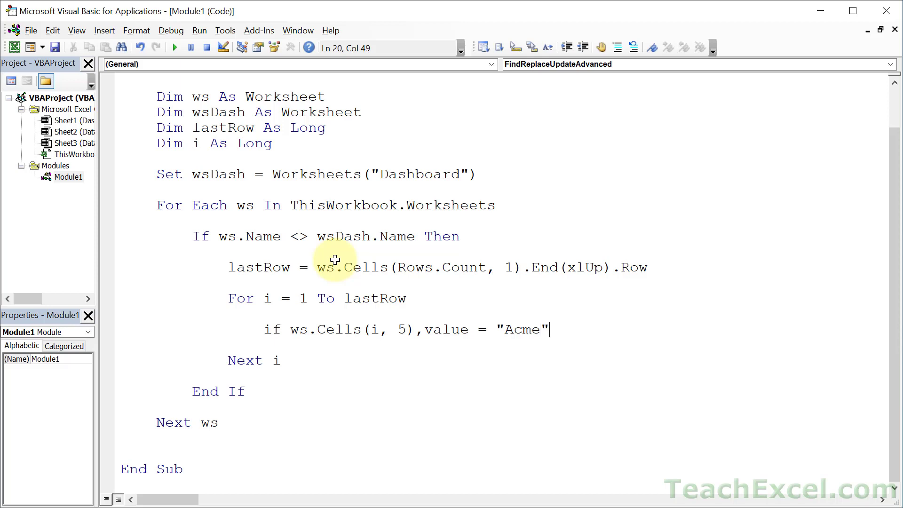
mouse_move(416, 343)
type(".")
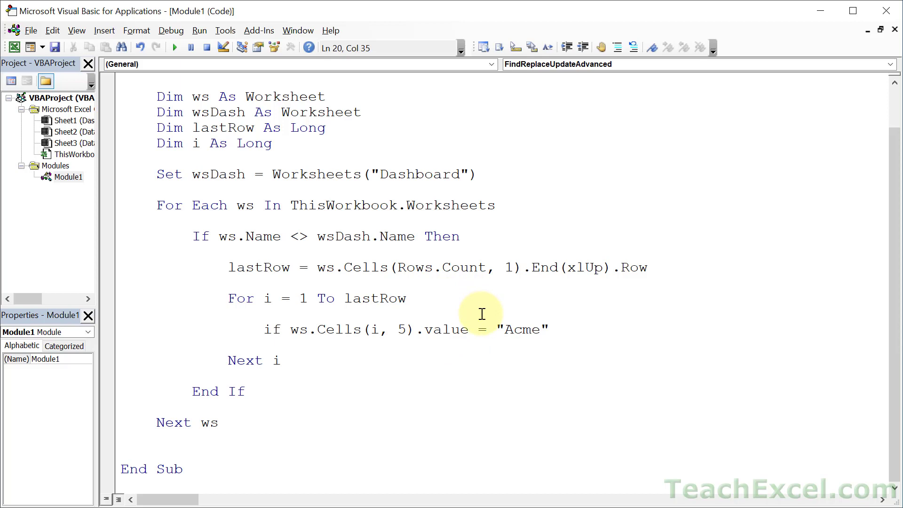
left_click(424, 329)
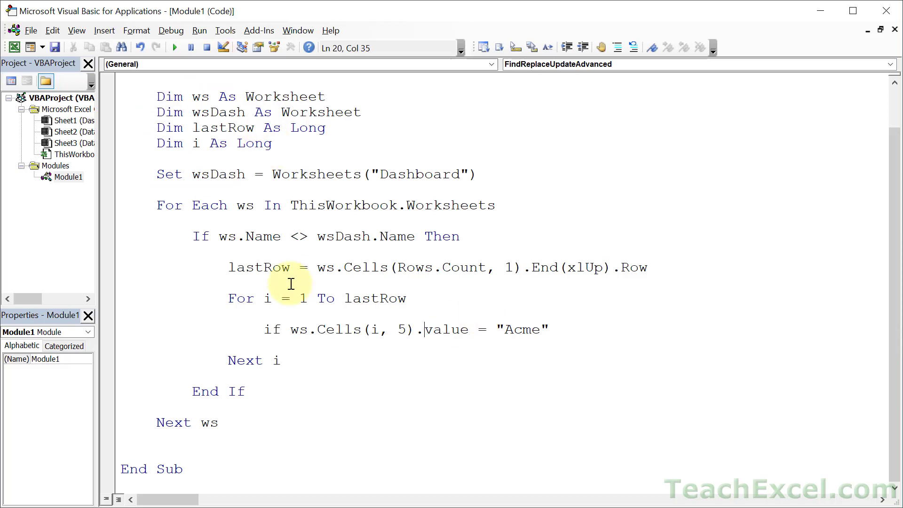
mouse_move(423, 309)
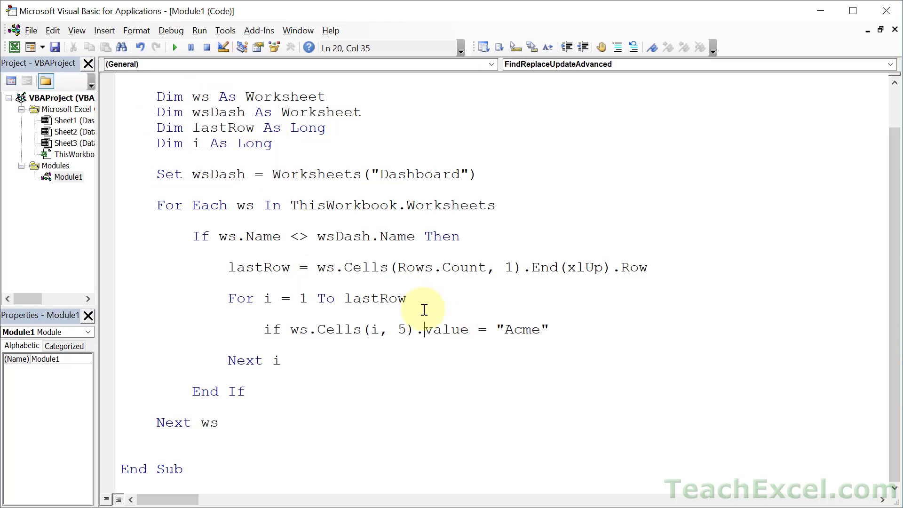
left_click(290, 329)
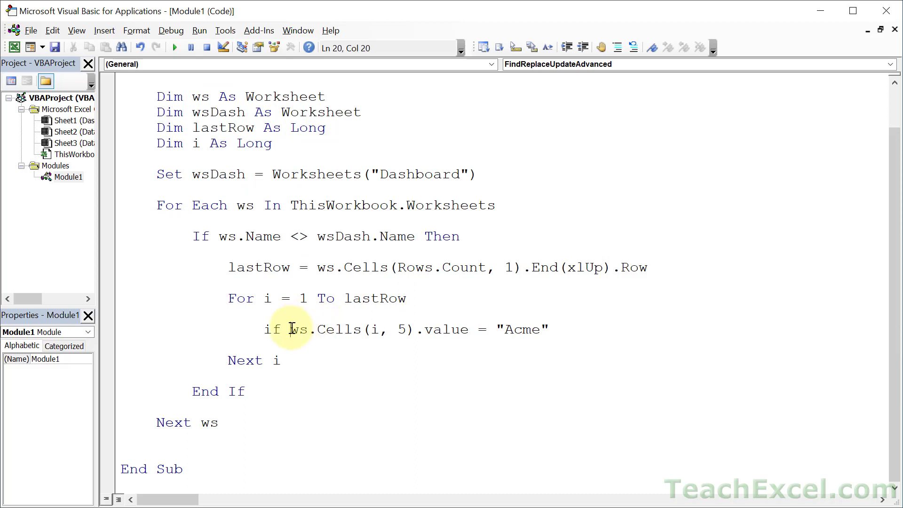
Wrap both sides of the Acme comparison in LCase() to make it case-insensitive
type("lcase")
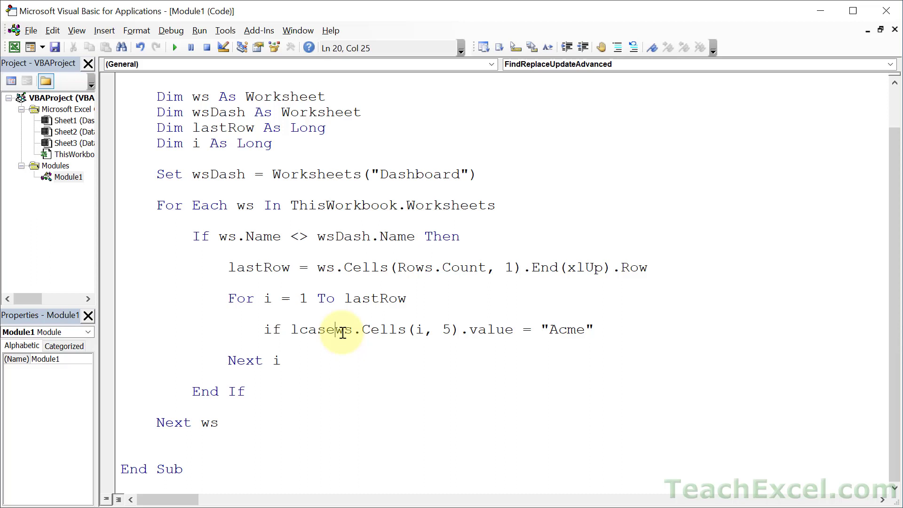
type("(")
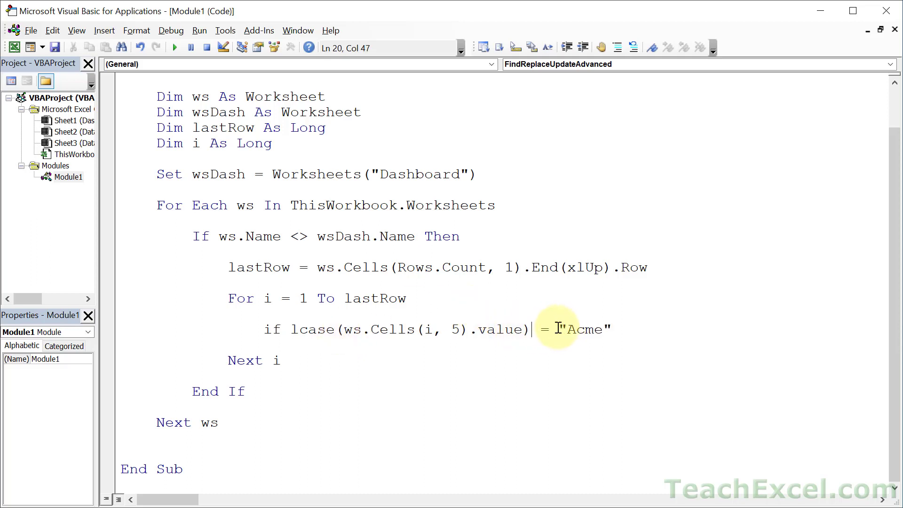
type("lcase")
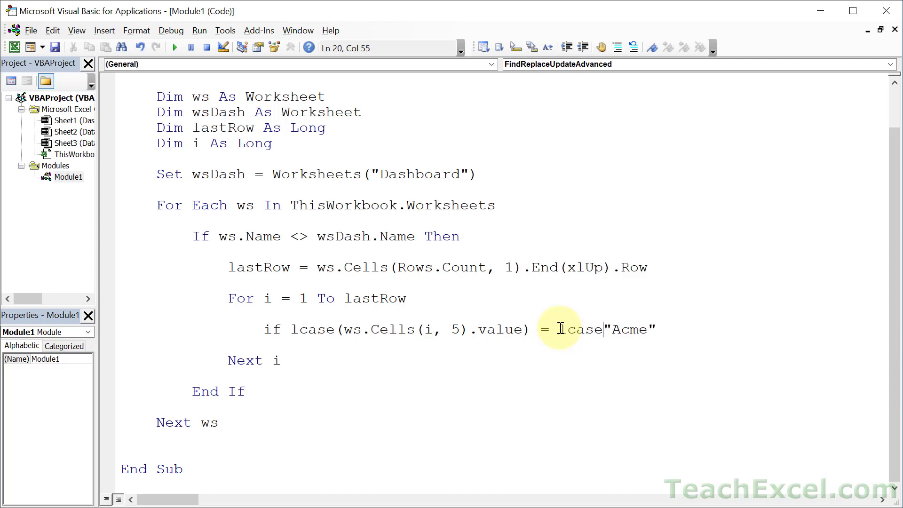
type("(")
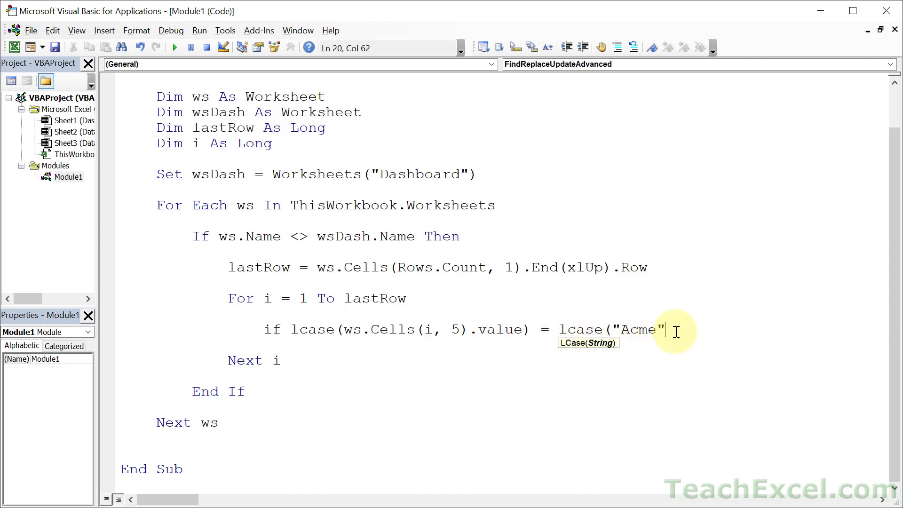
type(")")
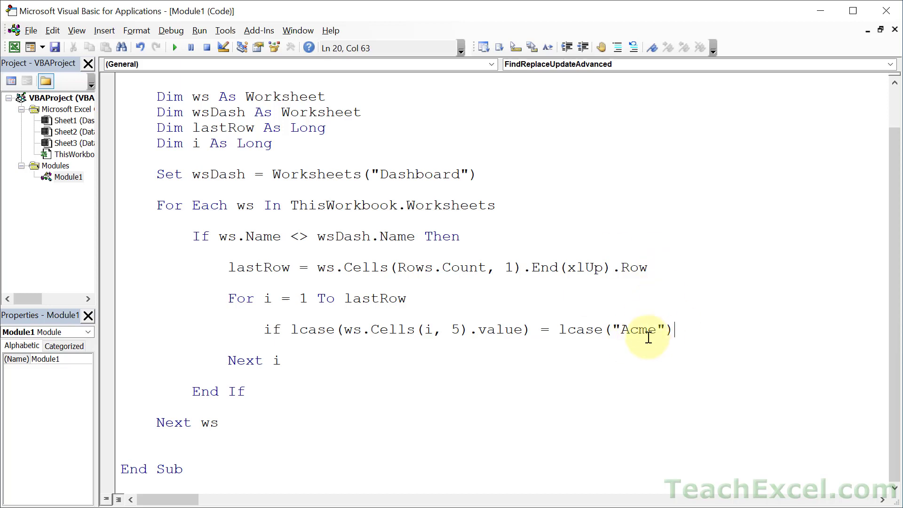
mouse_move(596, 319)
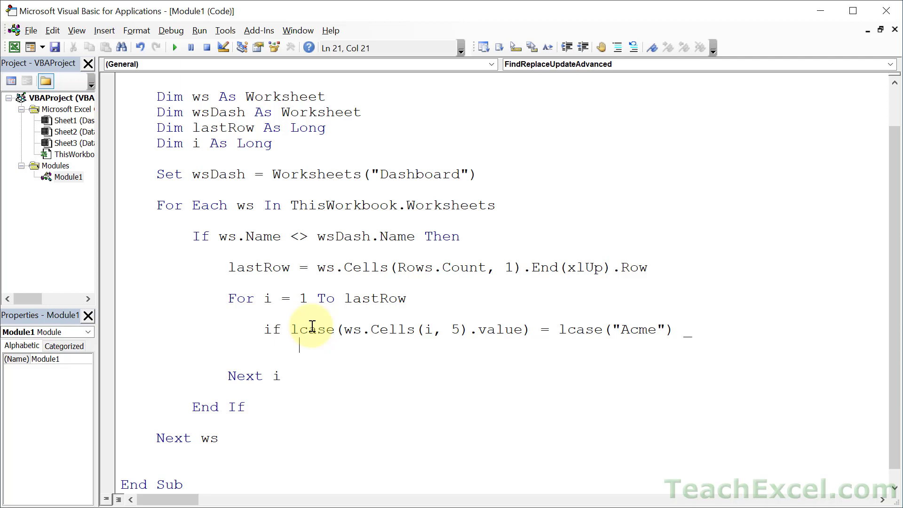
Add And ws.Cells(i,7).Value < 7 Then on a continuation line and leave an empty Then block
type("and")
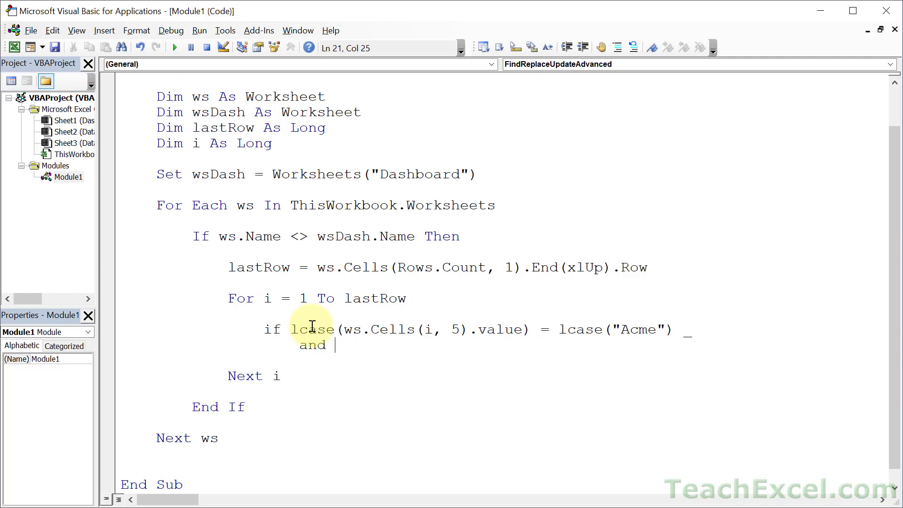
type("ws.cell")
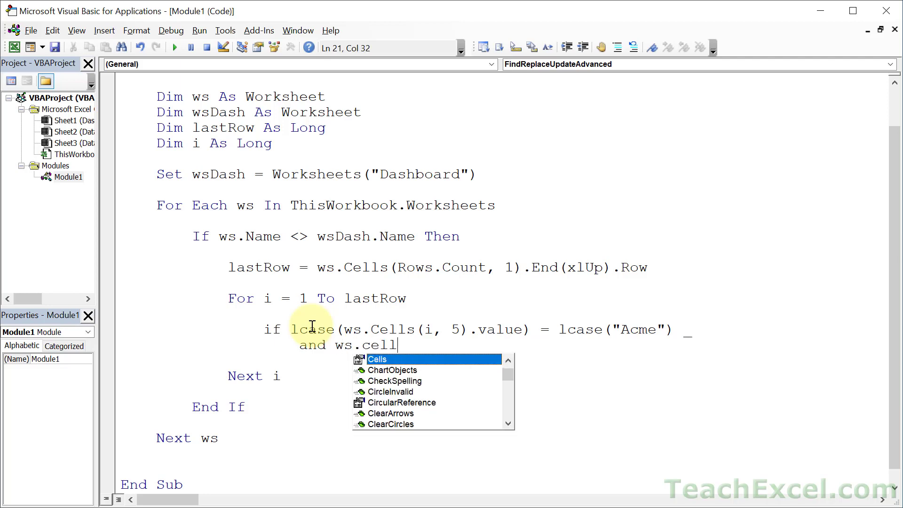
type("s(i,7")
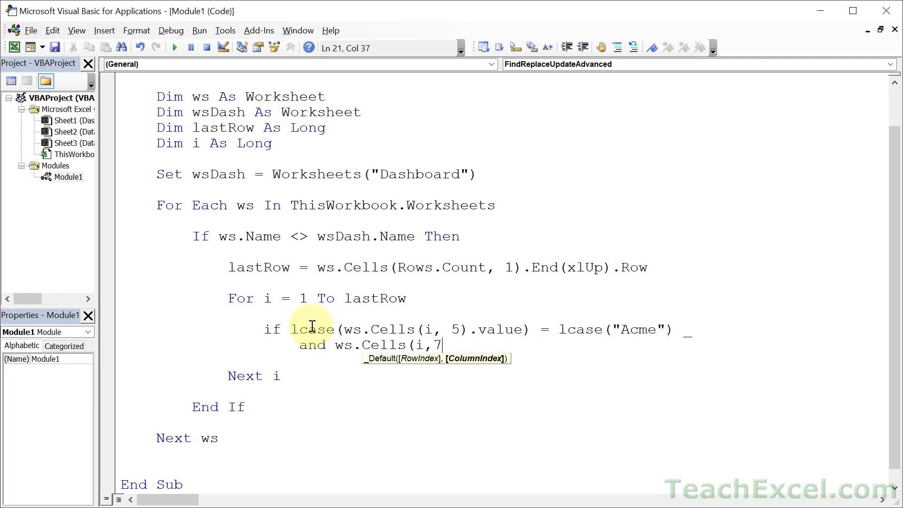
type(").value <")
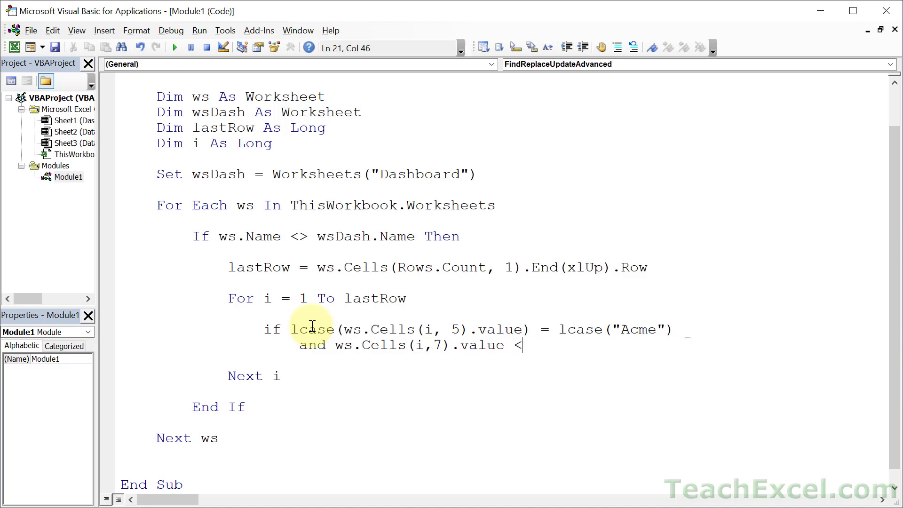
type("7")
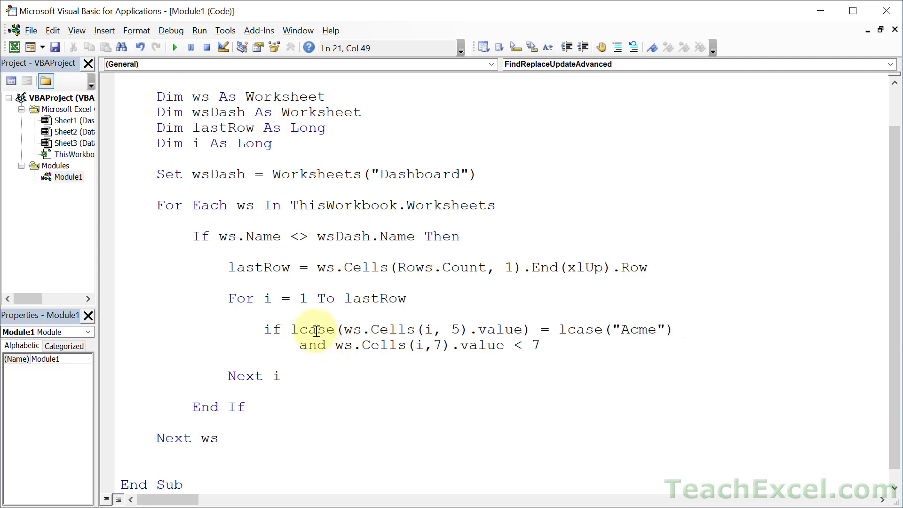
mouse_move(442, 413)
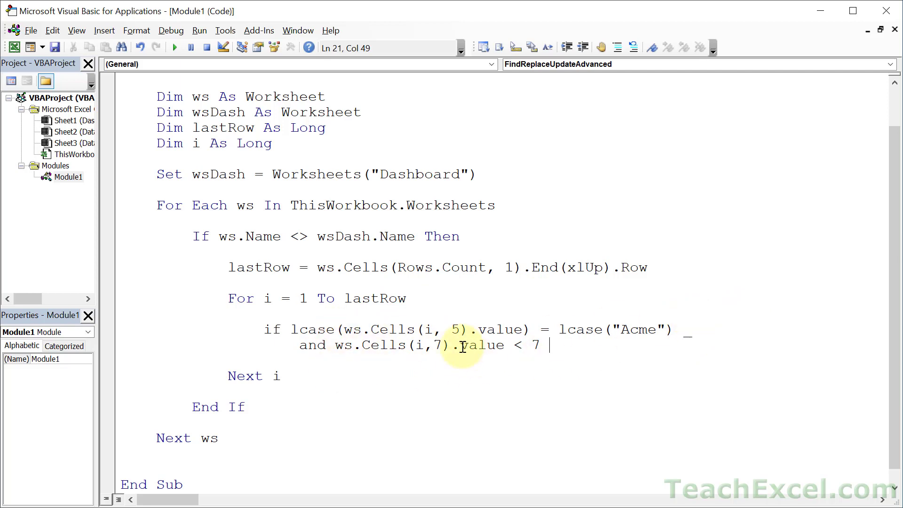
mouse_move(315, 357)
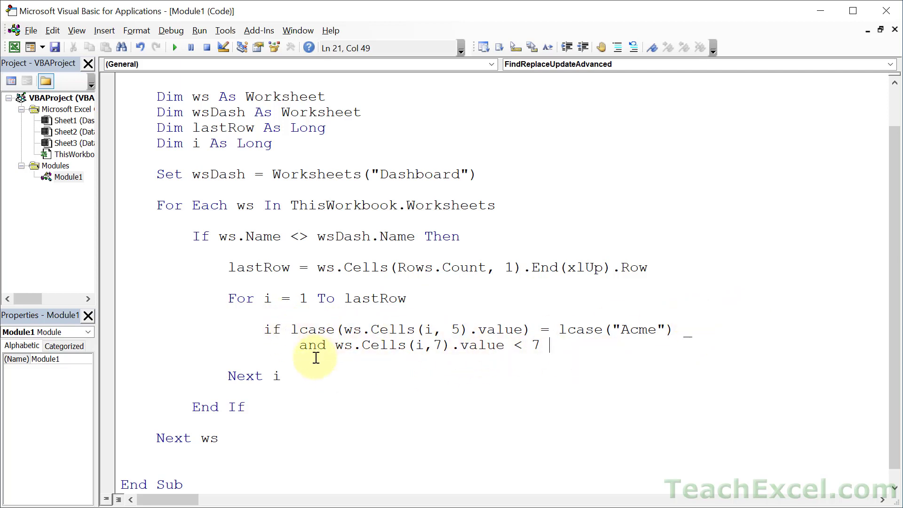
mouse_move(375, 390)
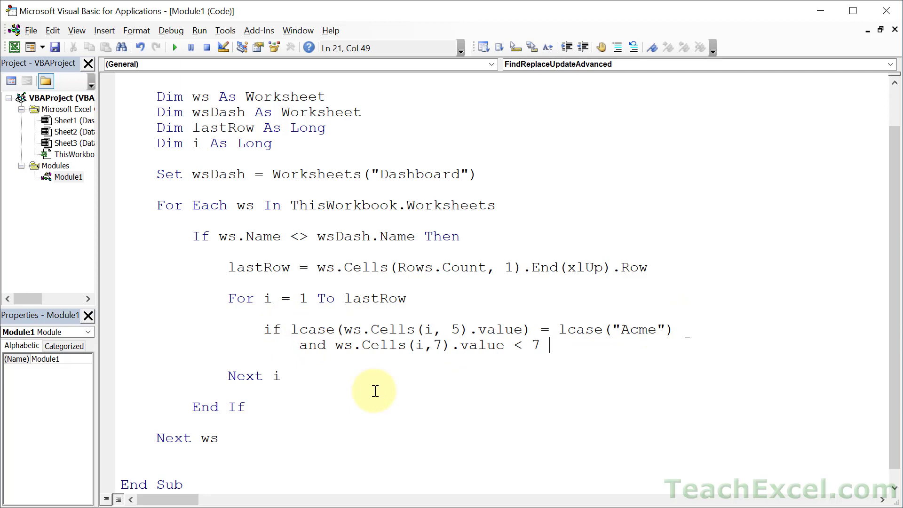
key("enter")
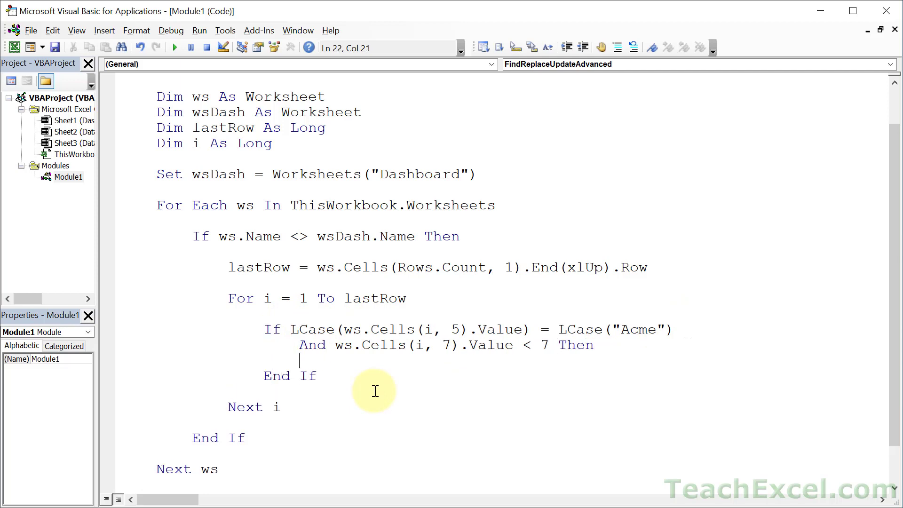
key("enter")
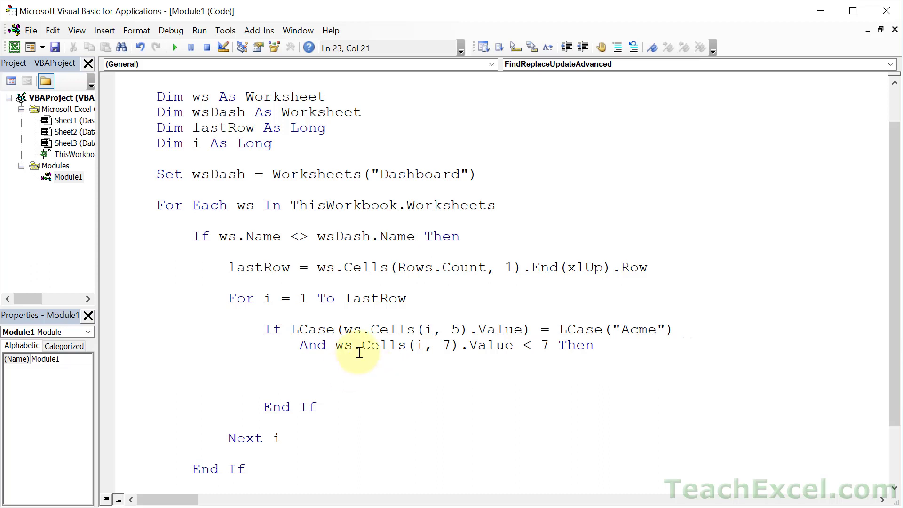
mouse_move(345, 358)
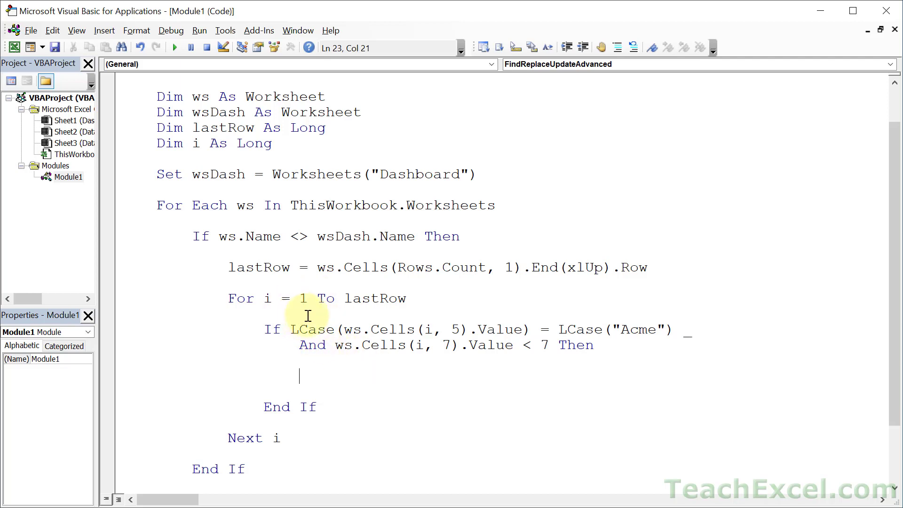
mouse_move(292, 310)
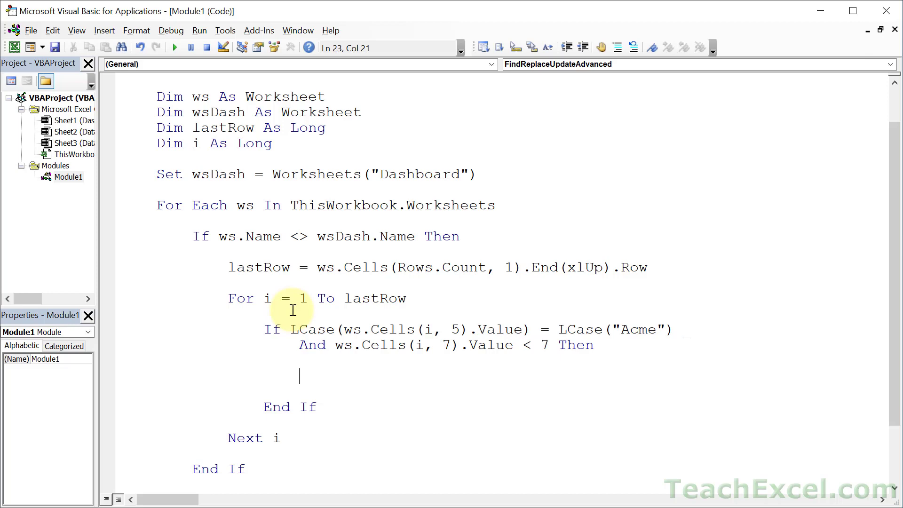
mouse_move(621, 339)
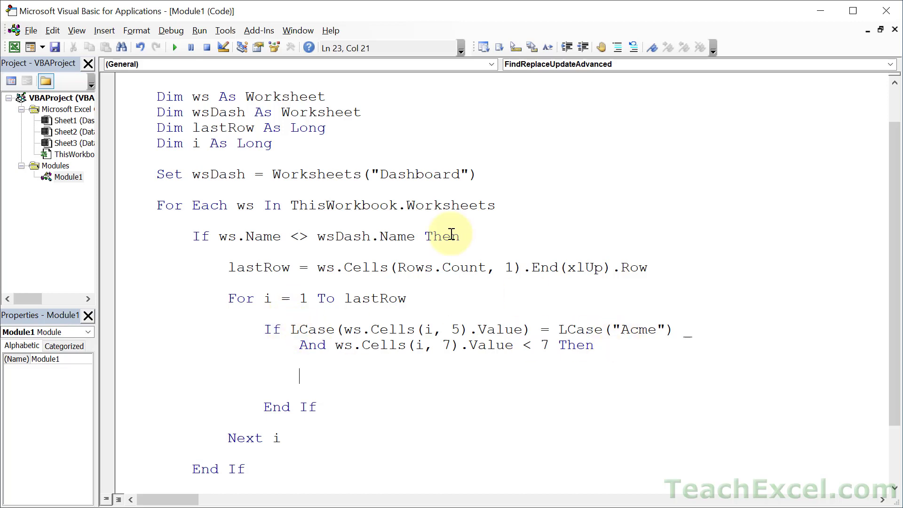
Add the 'Criteria met, do something!' comment inside the If block for matching Acme rows
scroll("down", 3)
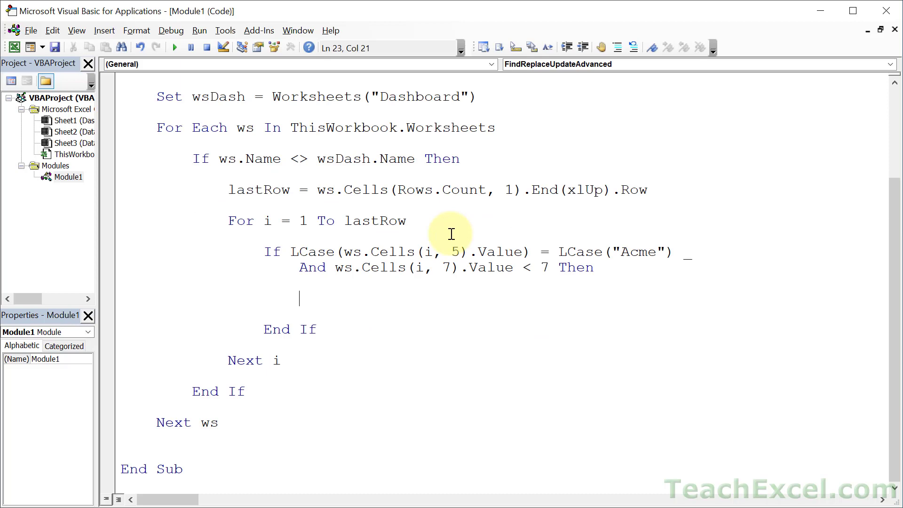
type("' Criteria met, do s")
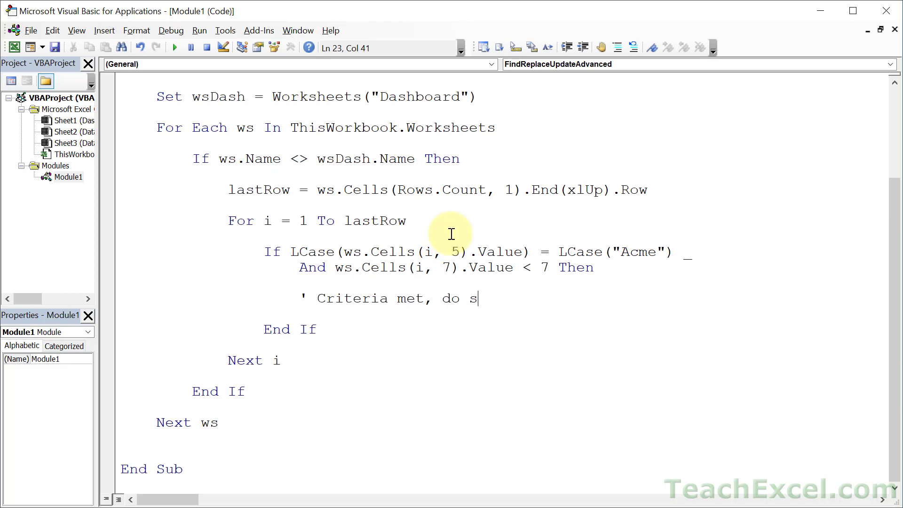
type("omething!")
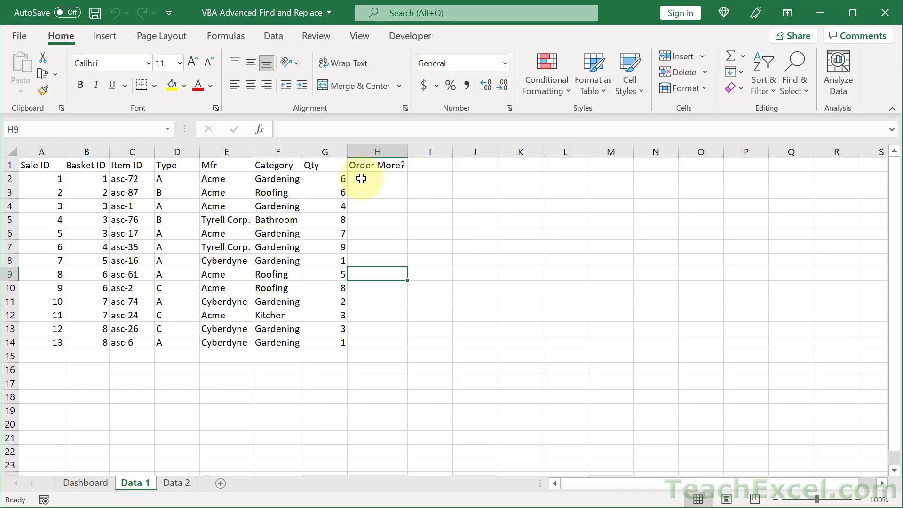
left_click_drag(377, 179, 377, 343)
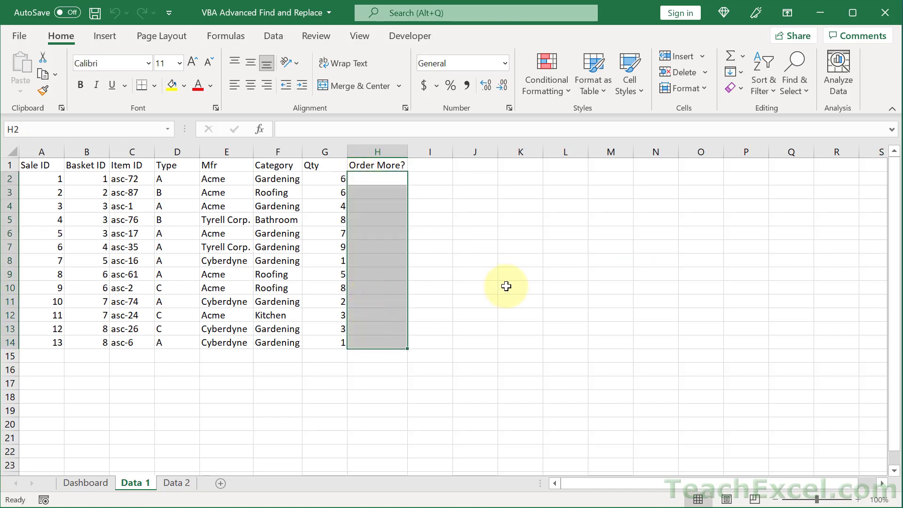
left_click(376, 192)
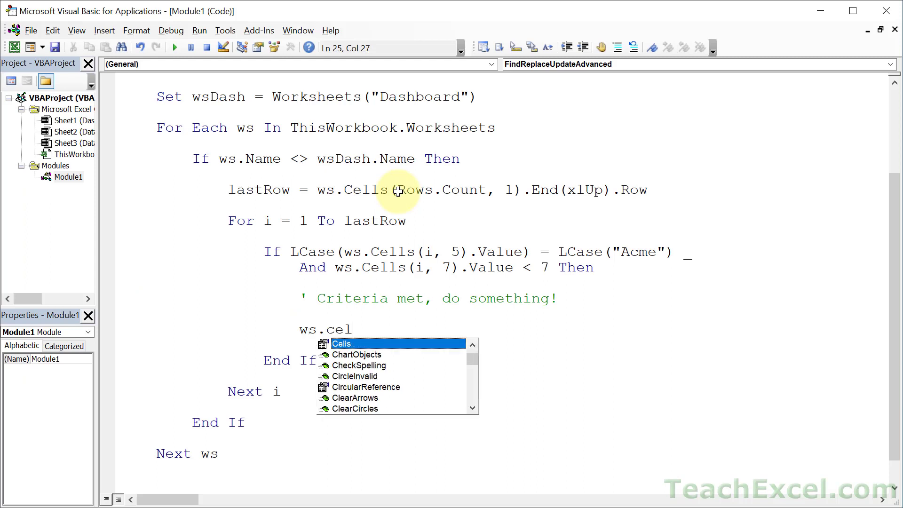
Write Cells(i, 8).Value = "Yes" so matching rows get Yes in column 8
type("ls(i")
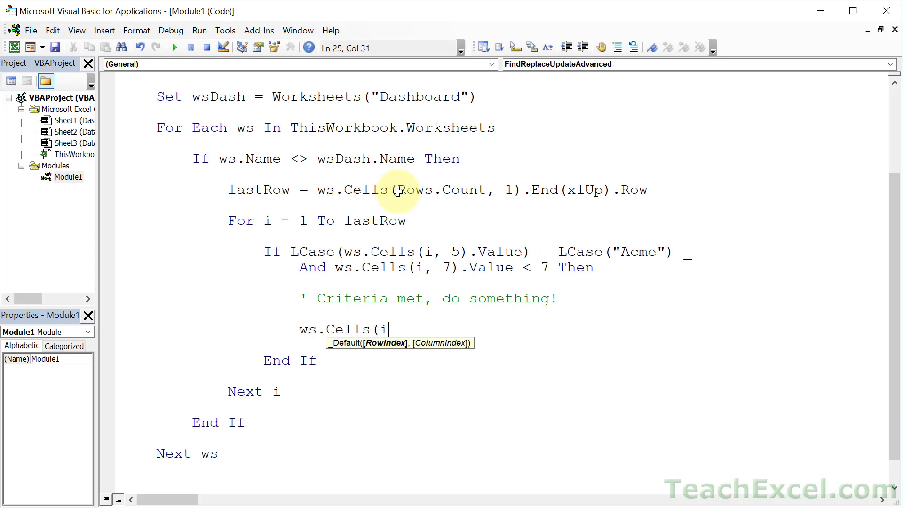
type(",8)j")
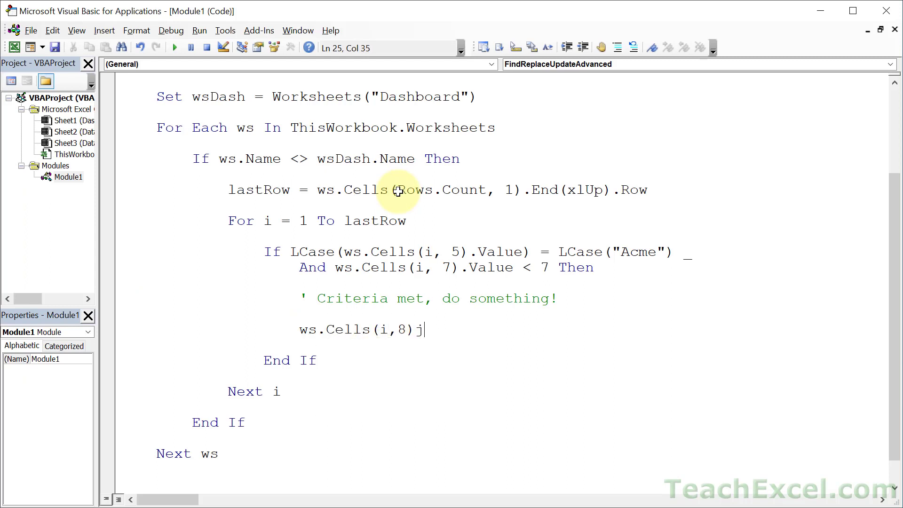
type(".value")
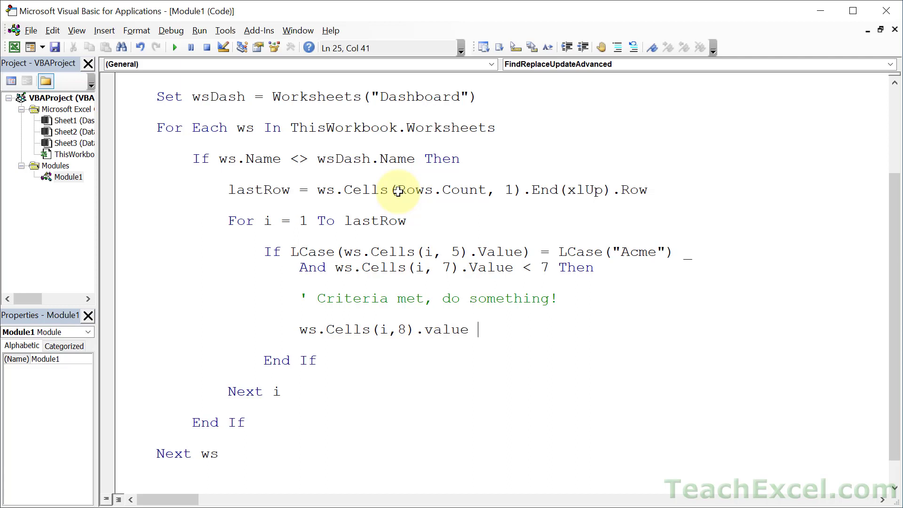
type("= \"Yes\"")
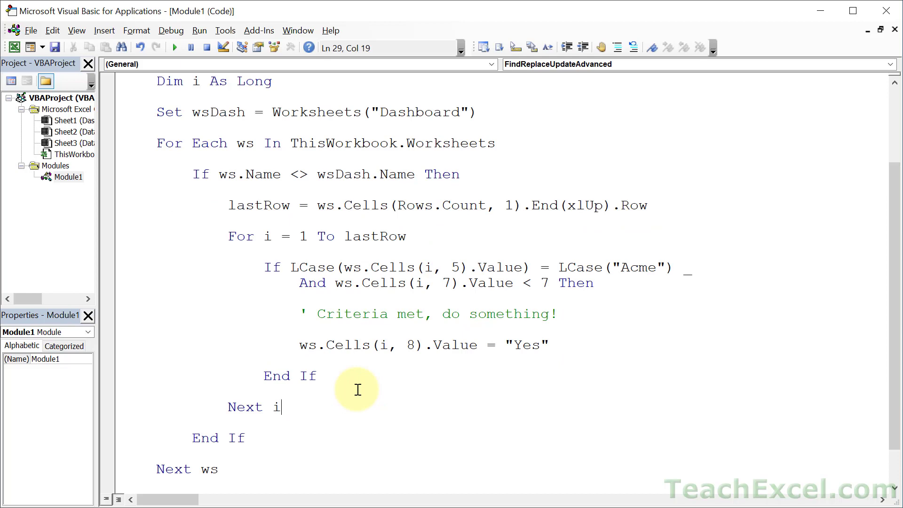
mouse_move(540, 307)
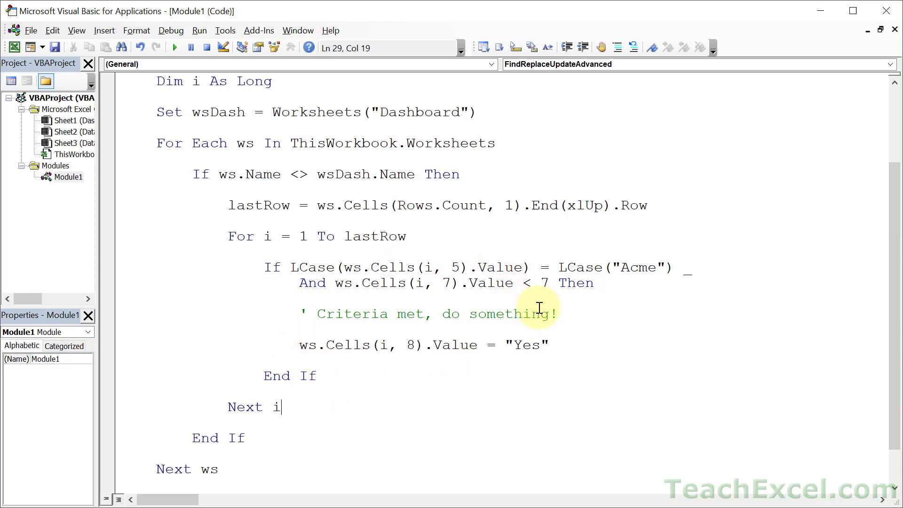
mouse_move(496, 344)
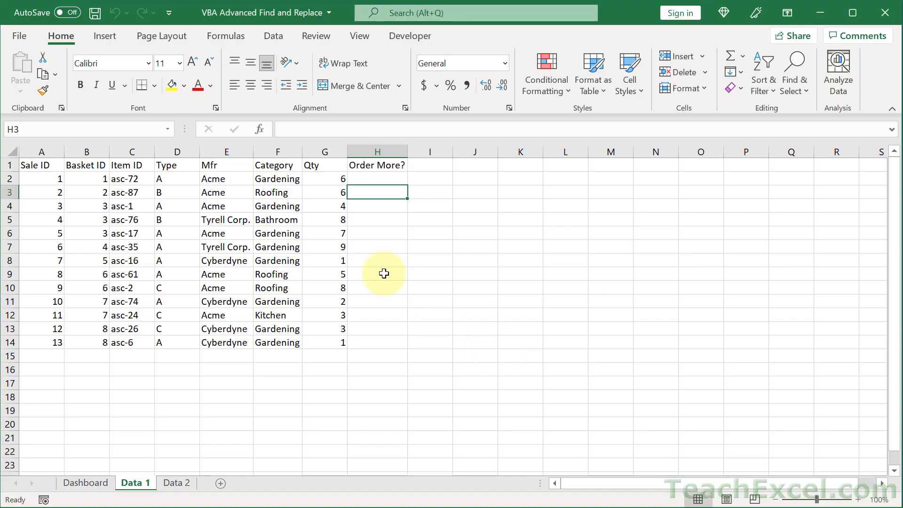
mouse_move(328, 356)
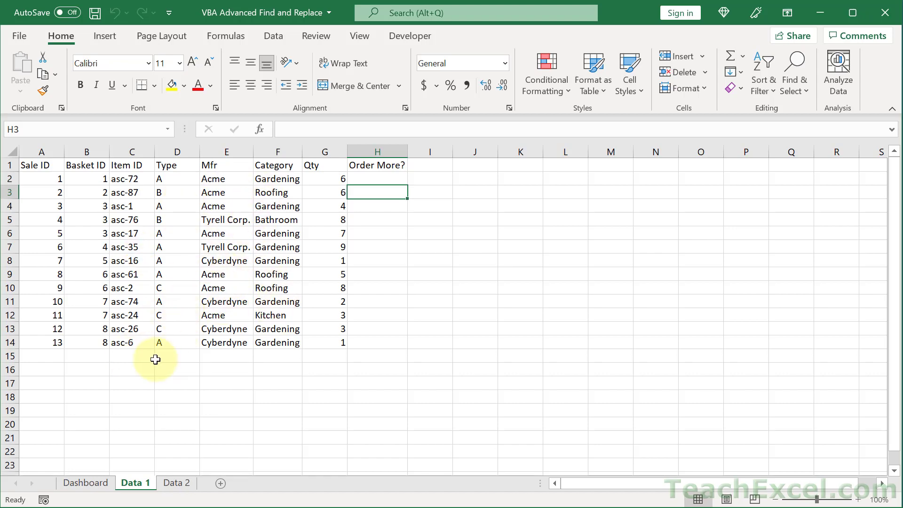
Switch from the Data 1 sheet to the Dashboard sheet with the Check Orders Acme button
left_click(86, 483)
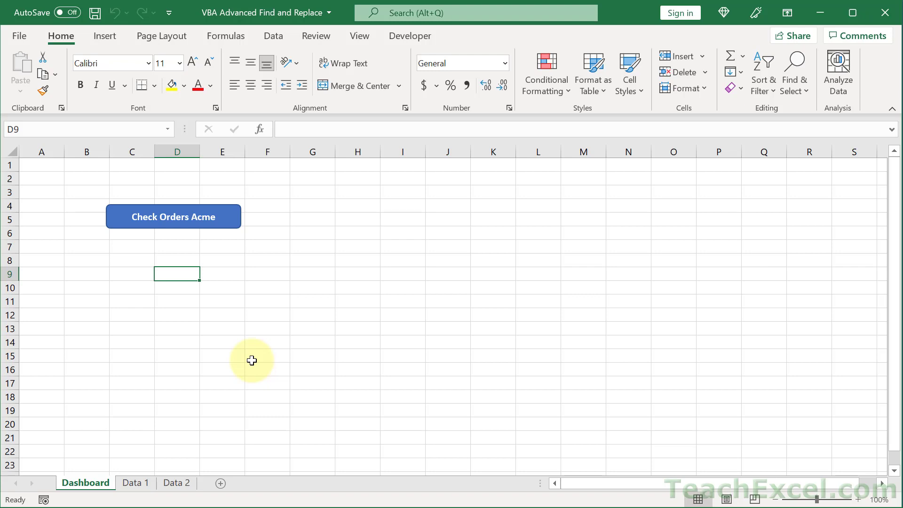
mouse_move(412, 279)
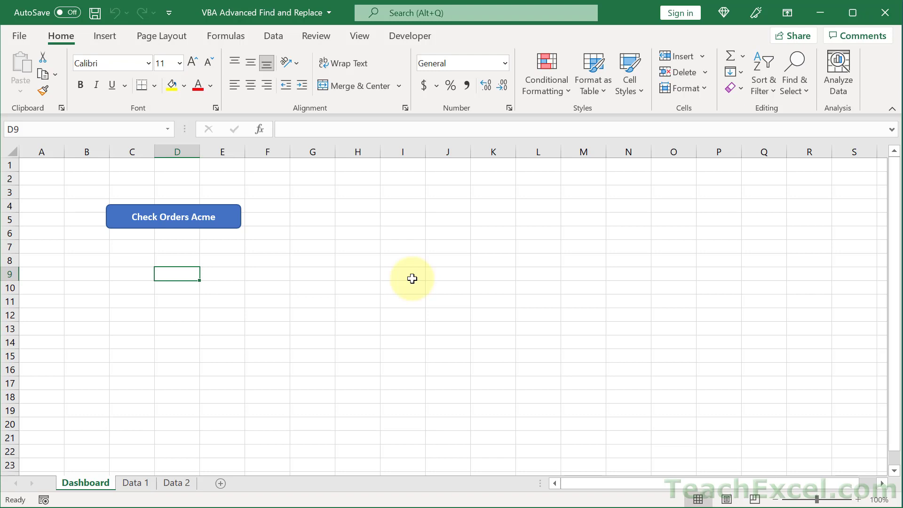
mouse_move(245, 291)
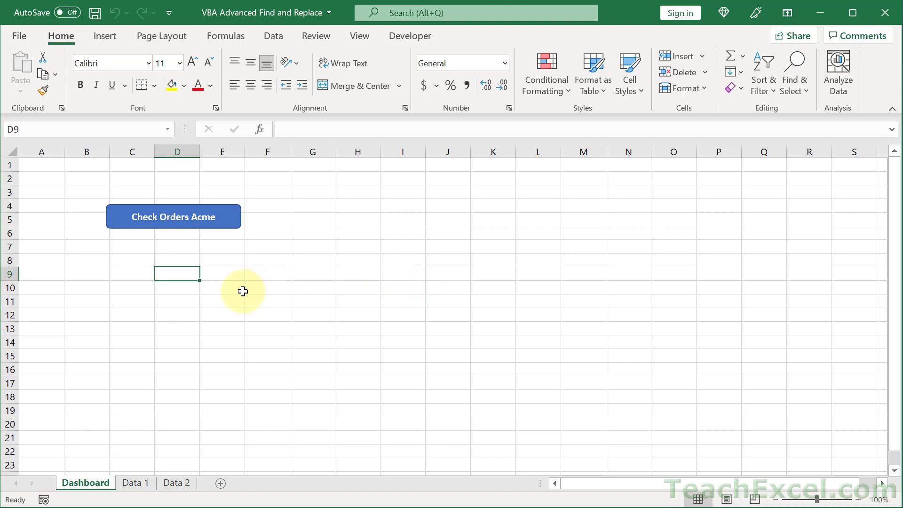
mouse_move(172, 464)
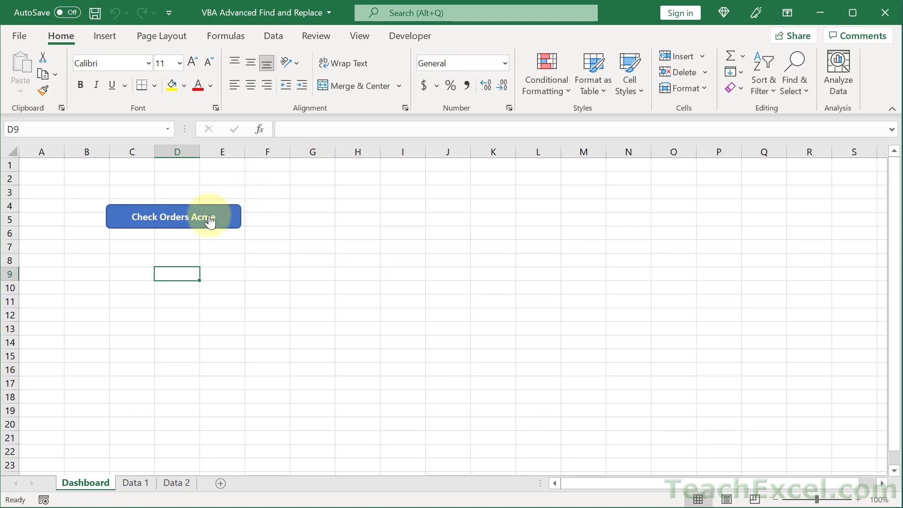
Assign the FindReplaceUpdateAdvanced macro to the Check Orders Acme button
right_click(173, 216)
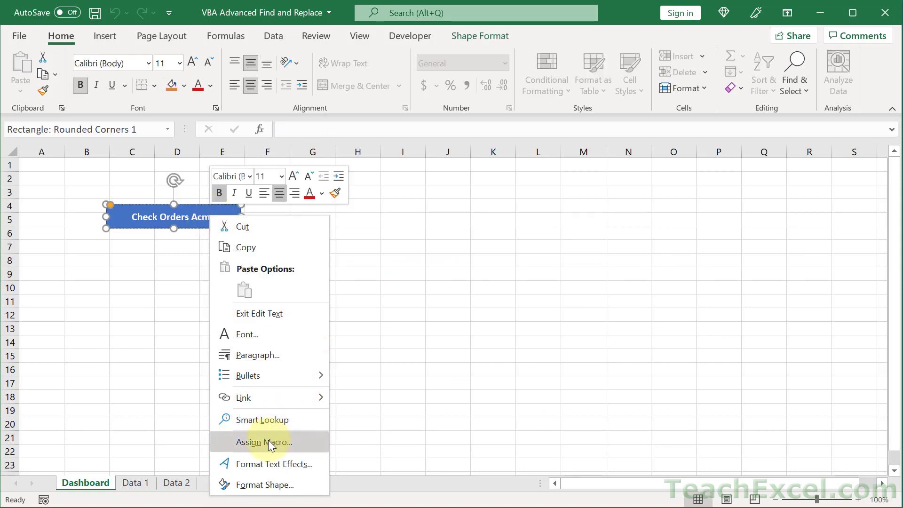
left_click(263, 443)
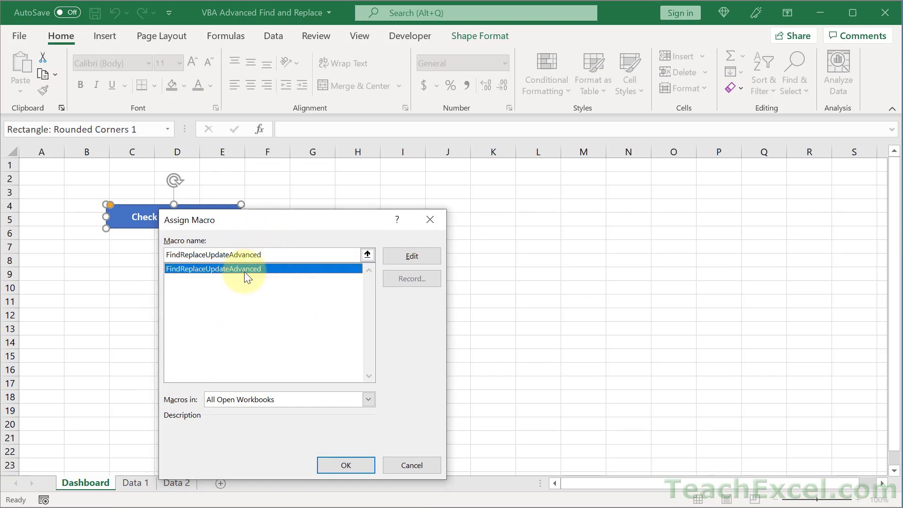
left_click(345, 464)
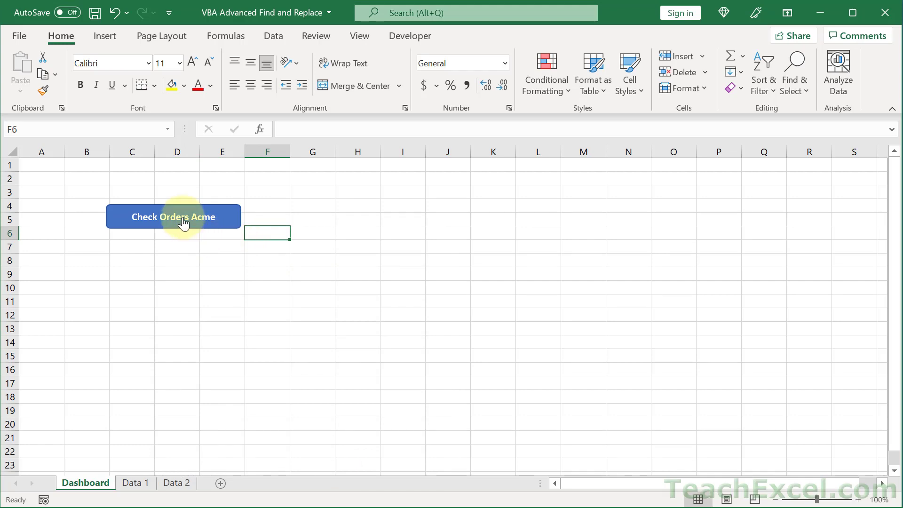
Run the macro from the button and check the Yes marks on the Data 1 sheet
left_click(136, 482)
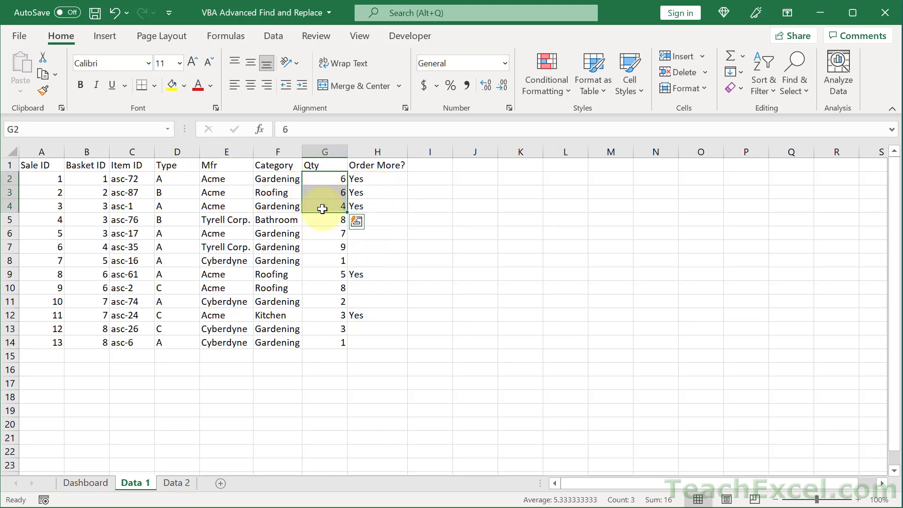
left_click(175, 483)
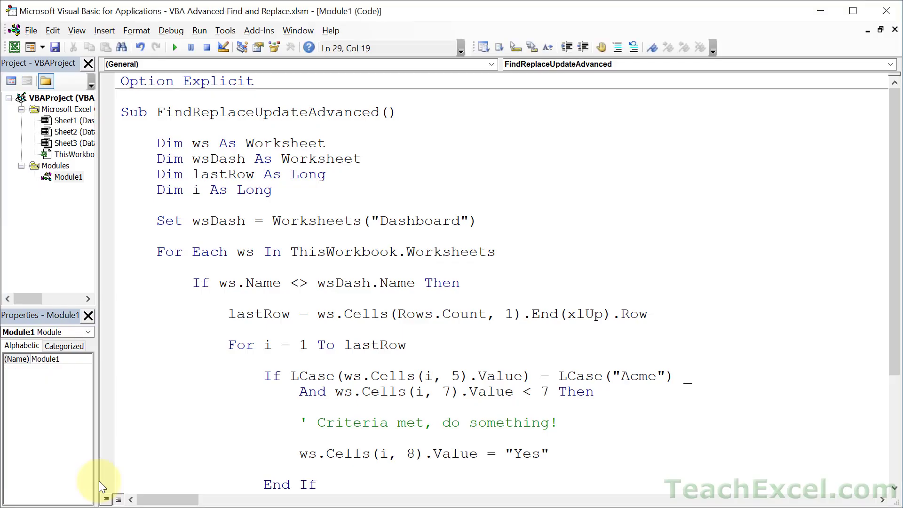
scroll("down", 3)
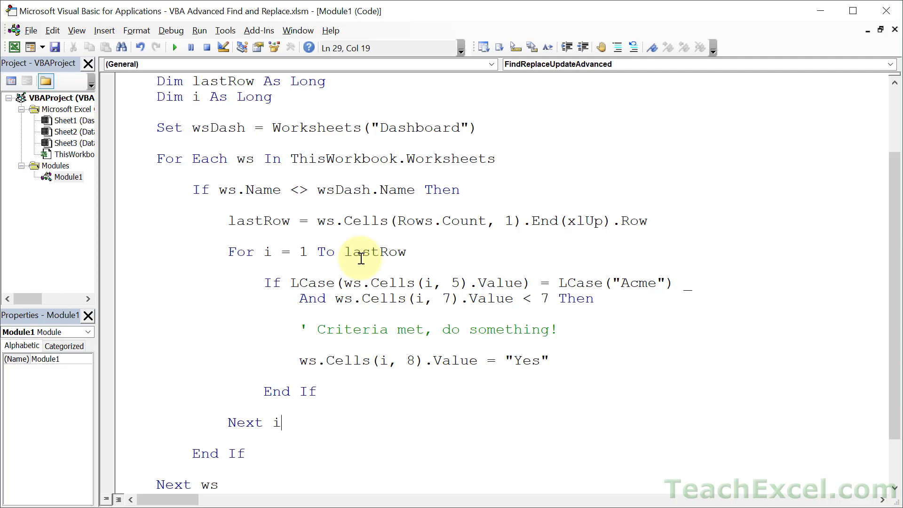
left_click(342, 267)
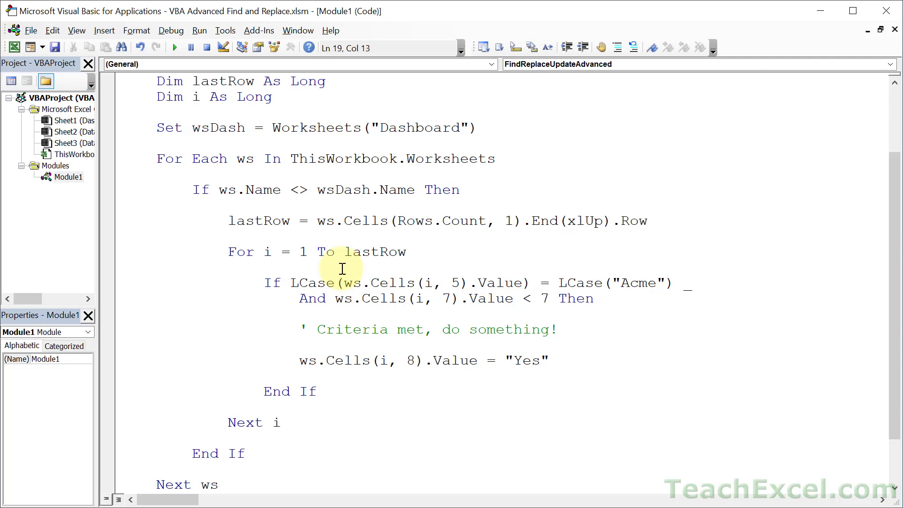
left_click(291, 260)
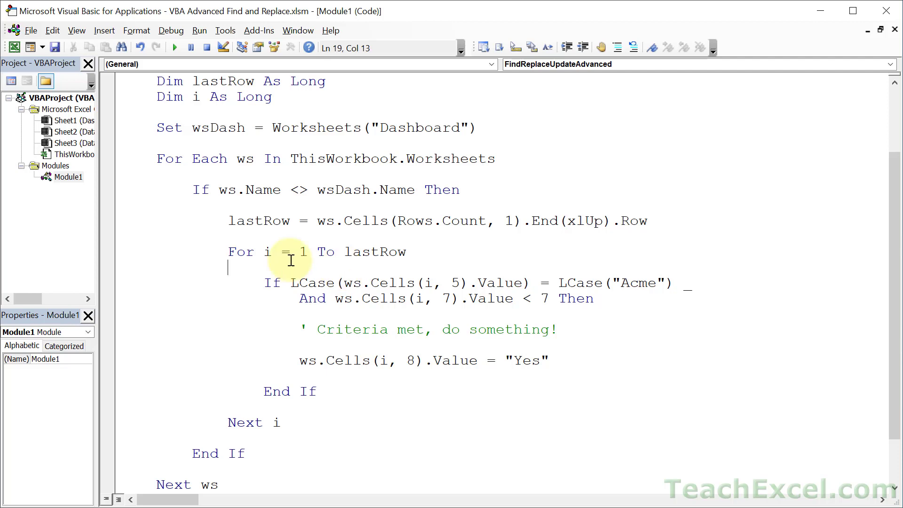
mouse_move(401, 461)
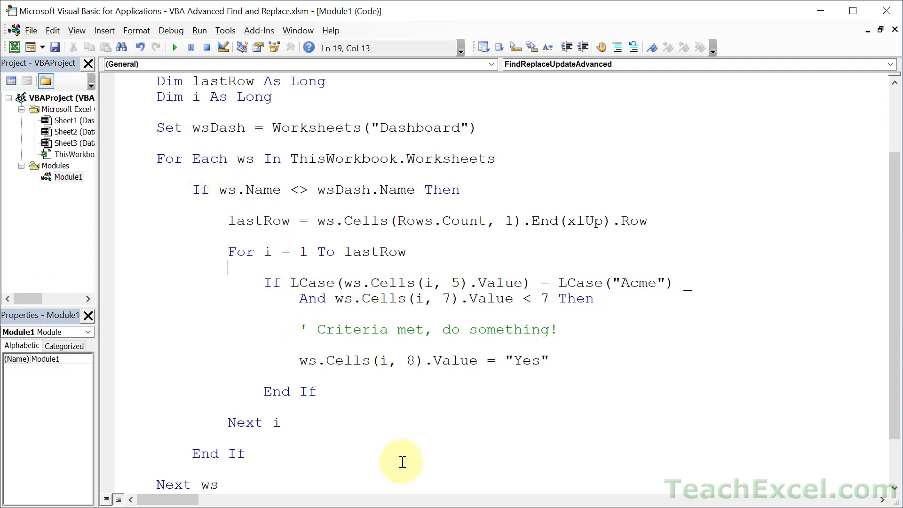
mouse_move(442, 238)
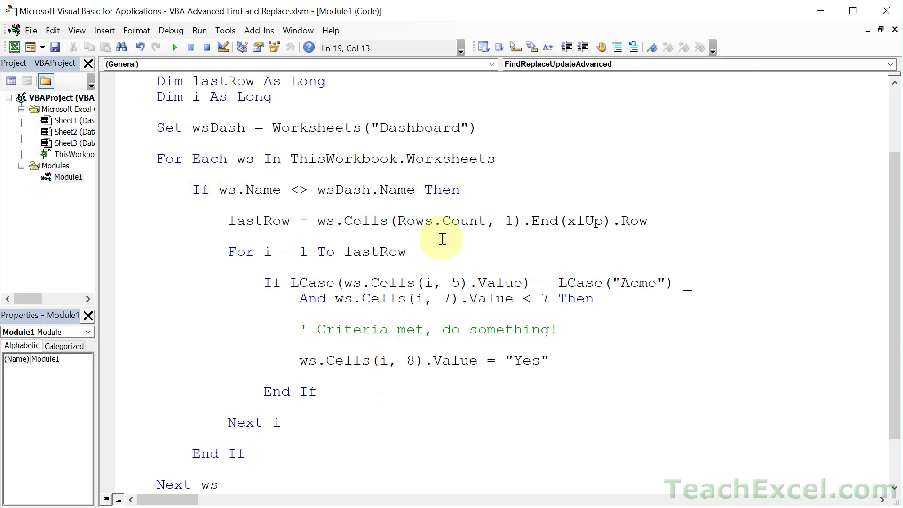
mouse_move(439, 249)
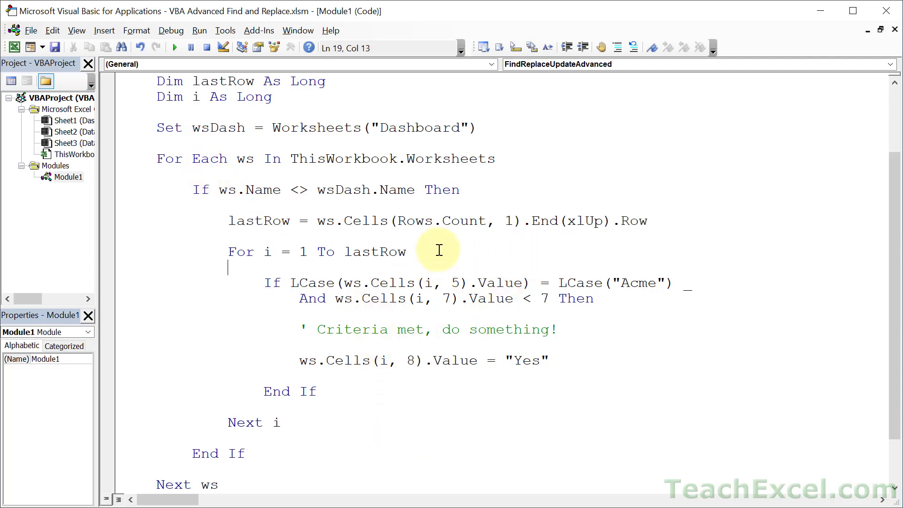
mouse_move(428, 264)
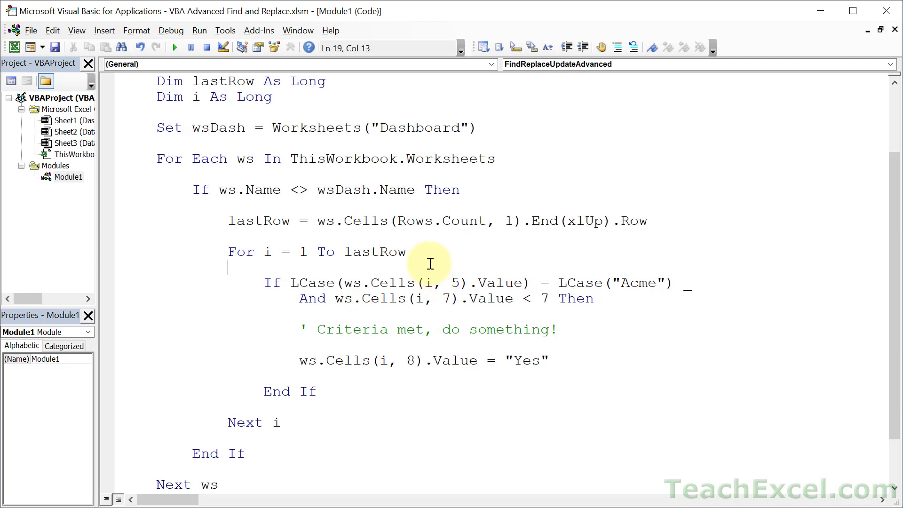
mouse_move(464, 285)
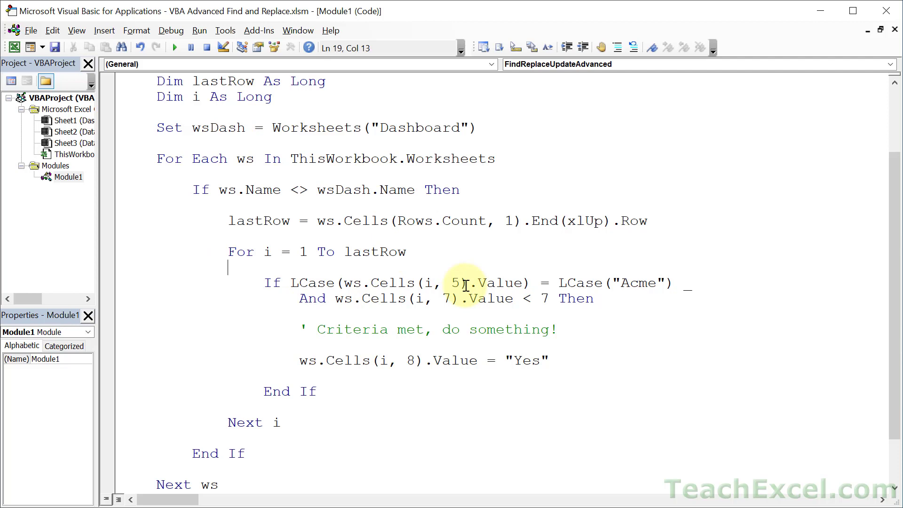
mouse_move(443, 309)
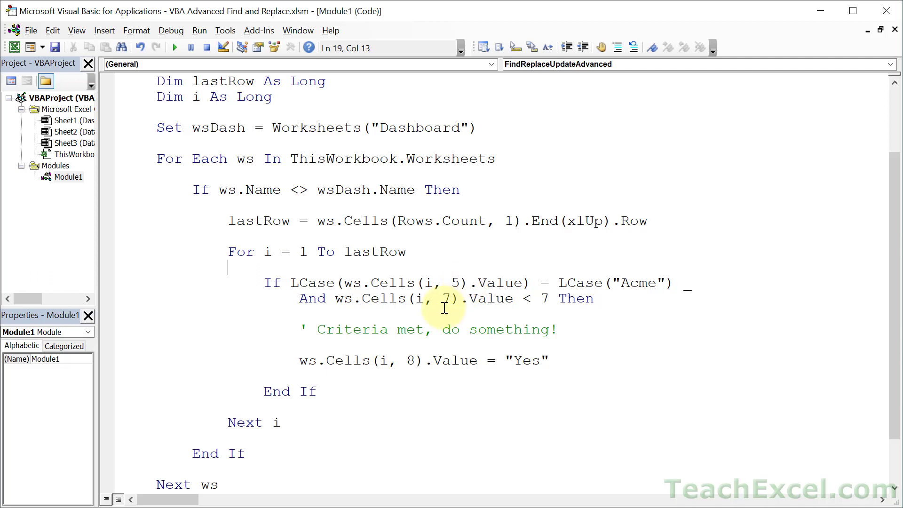
mouse_move(383, 259)
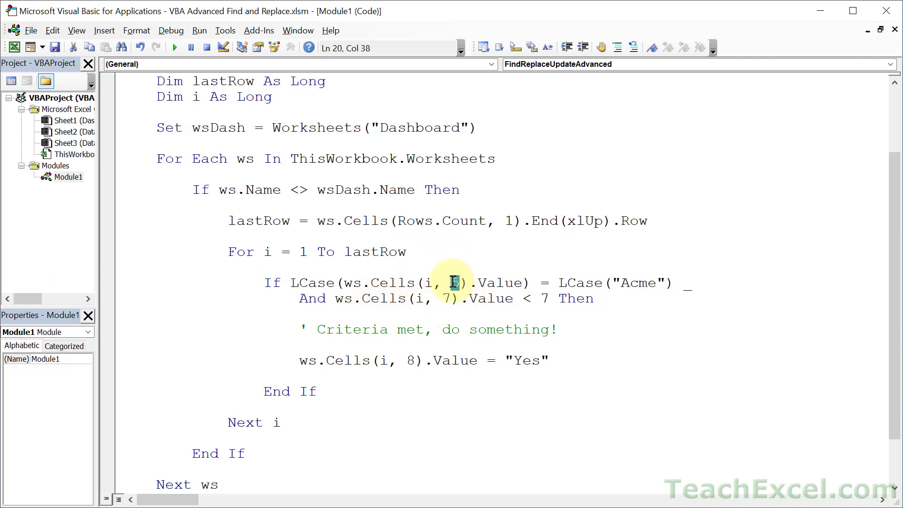
double_click(453, 282)
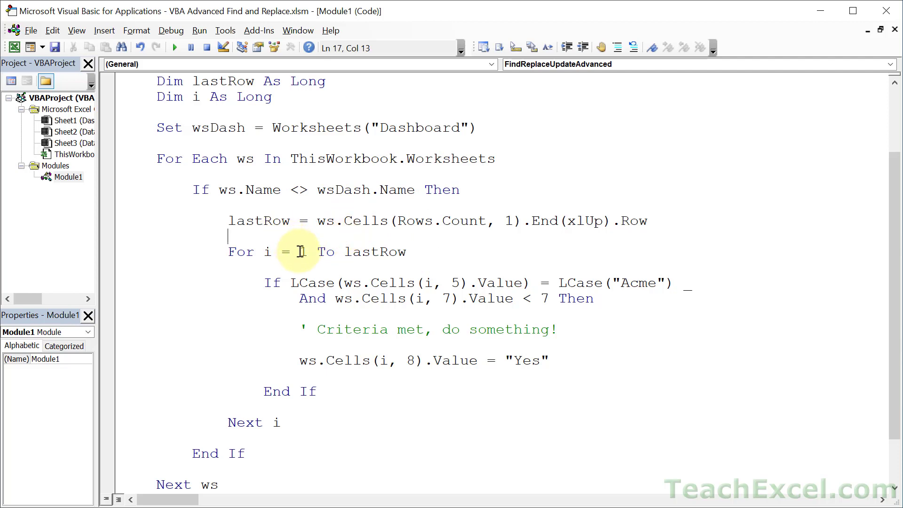
double_click(302, 252)
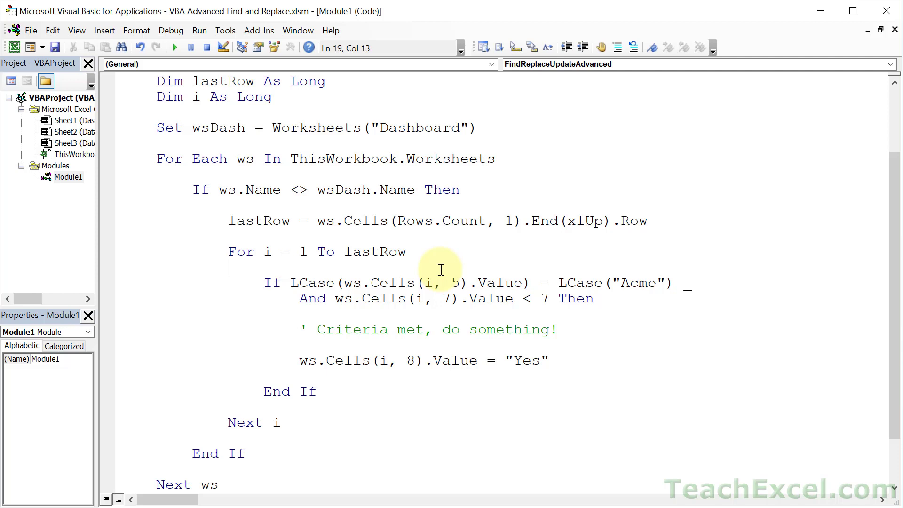
mouse_move(386, 177)
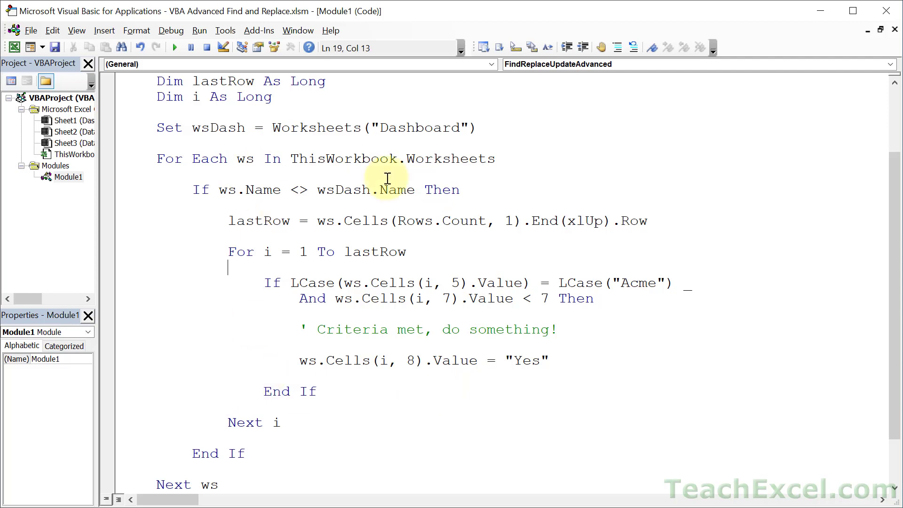
mouse_move(467, 265)
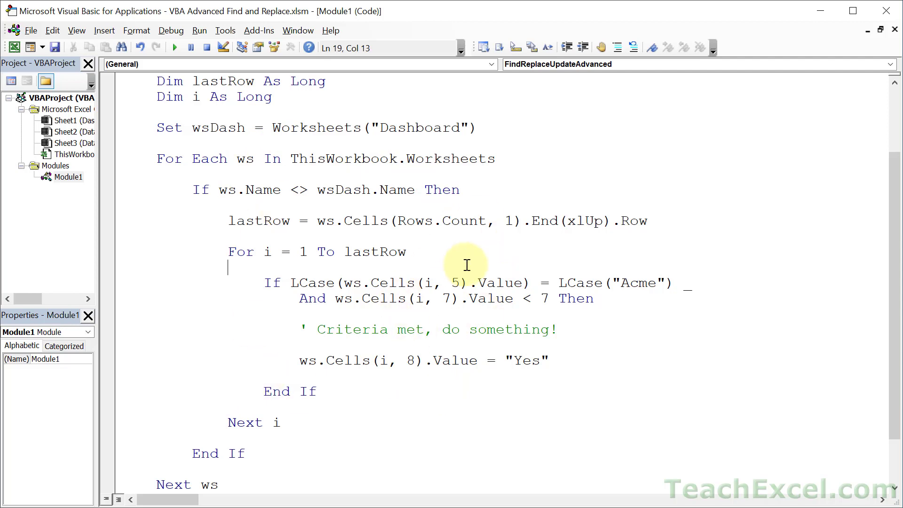